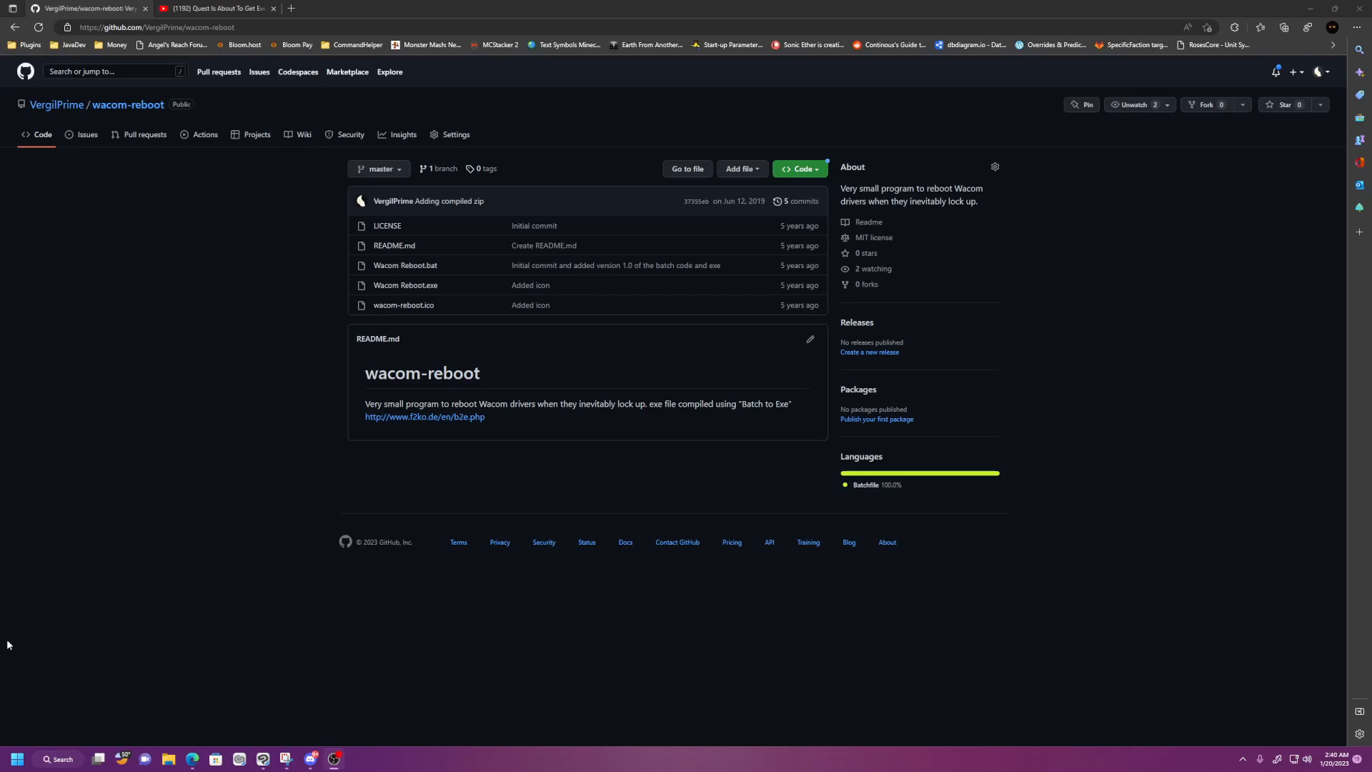
mouse_move(159, 561)
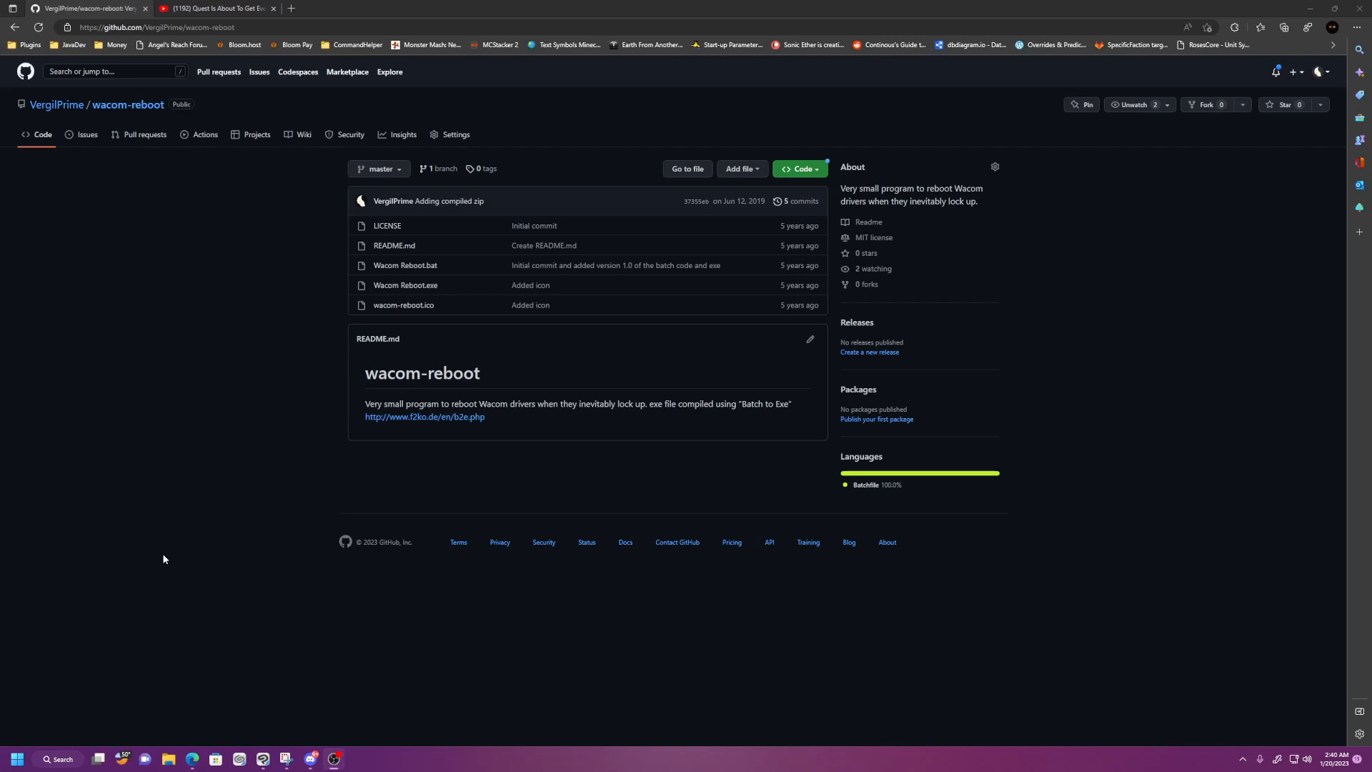
mouse_move(243, 511)
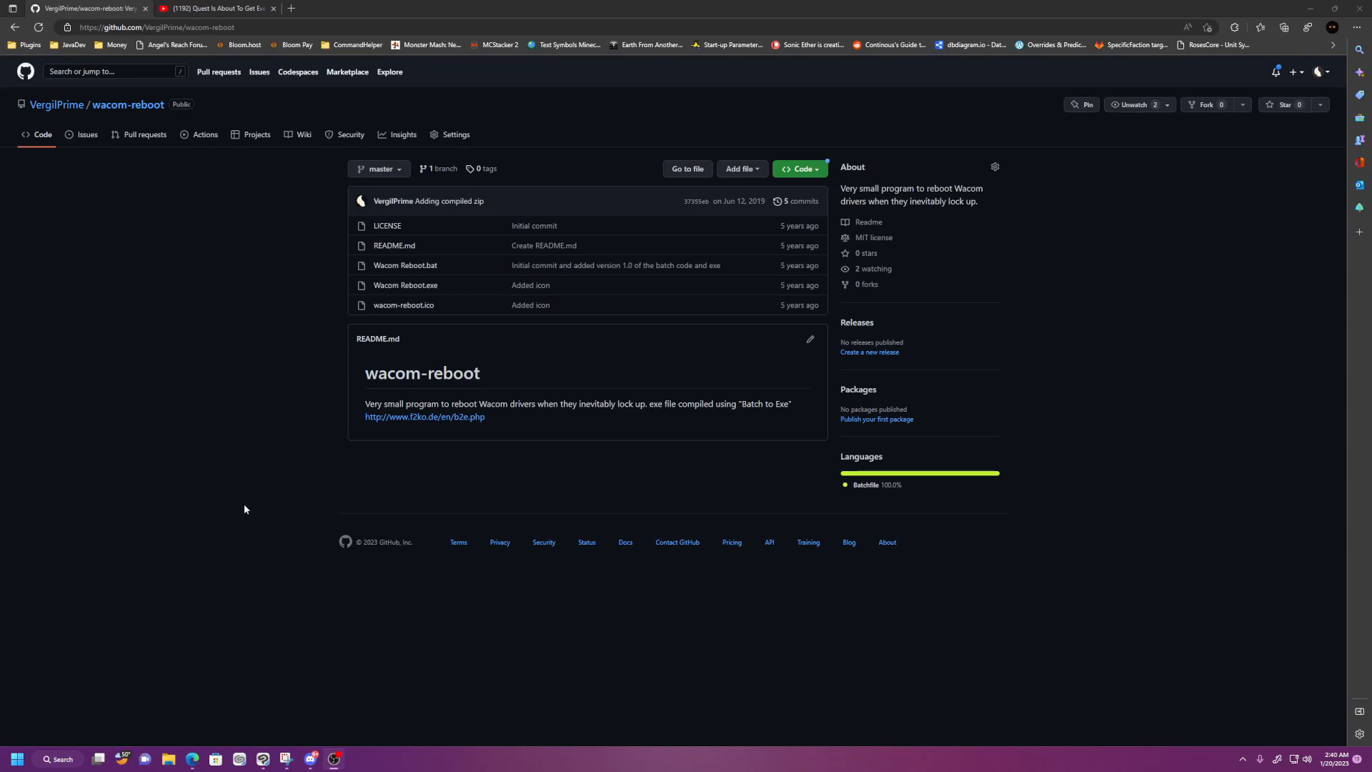
mouse_move(253, 508)
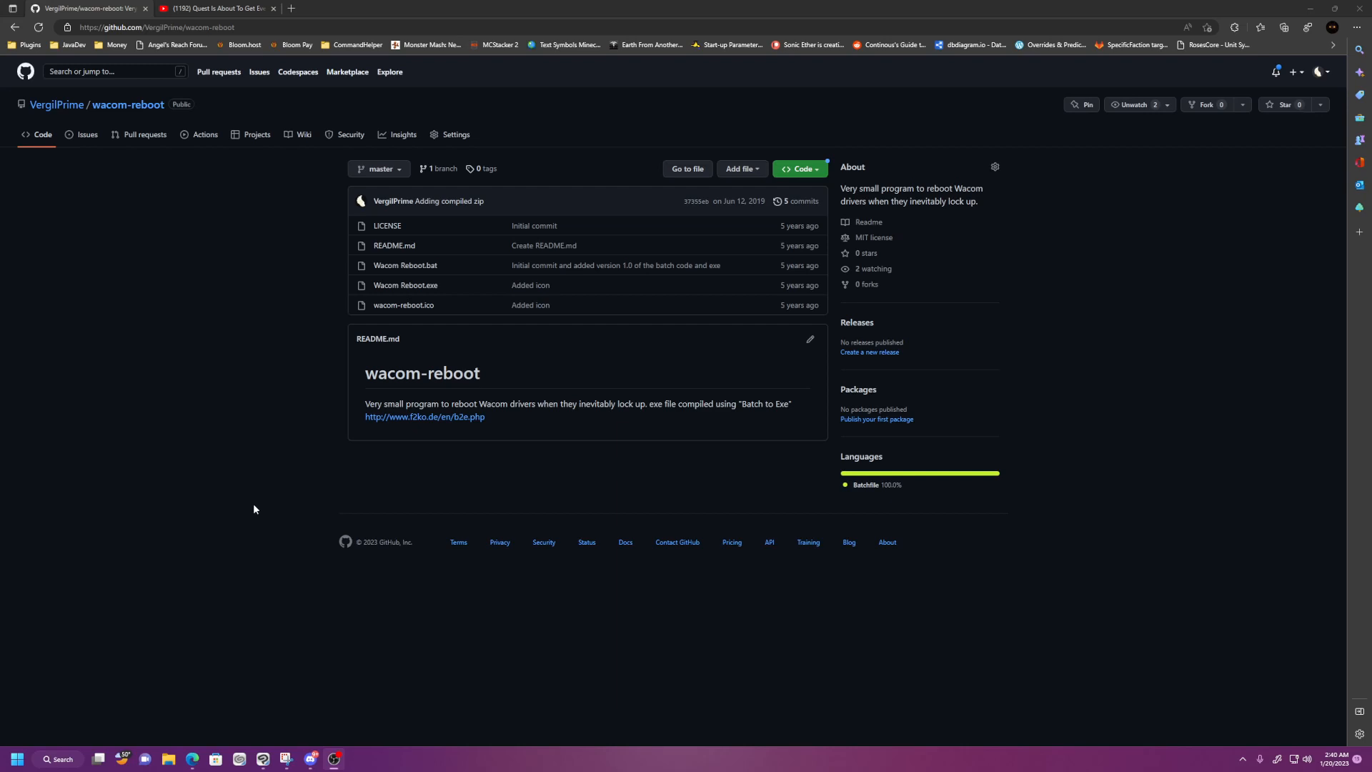
mouse_move(58, 759)
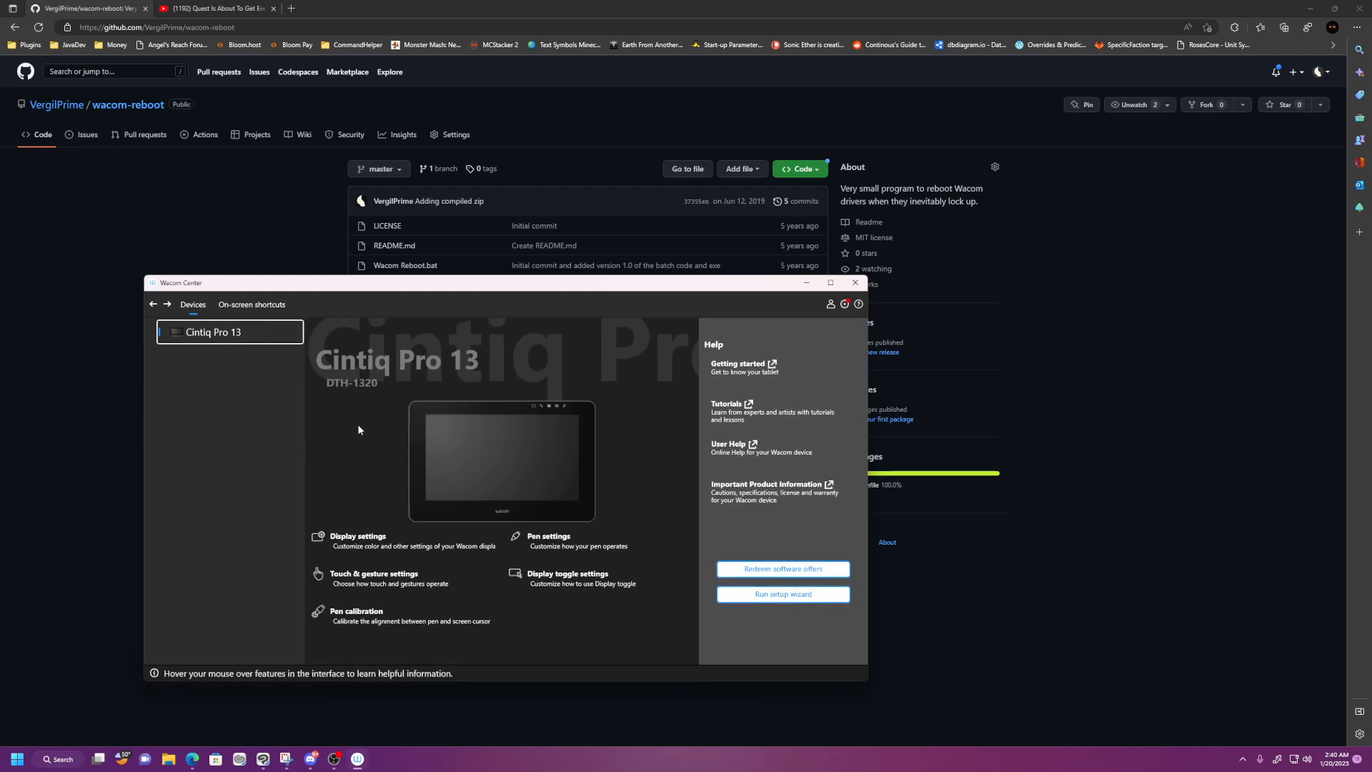
mouse_move(273, 478)
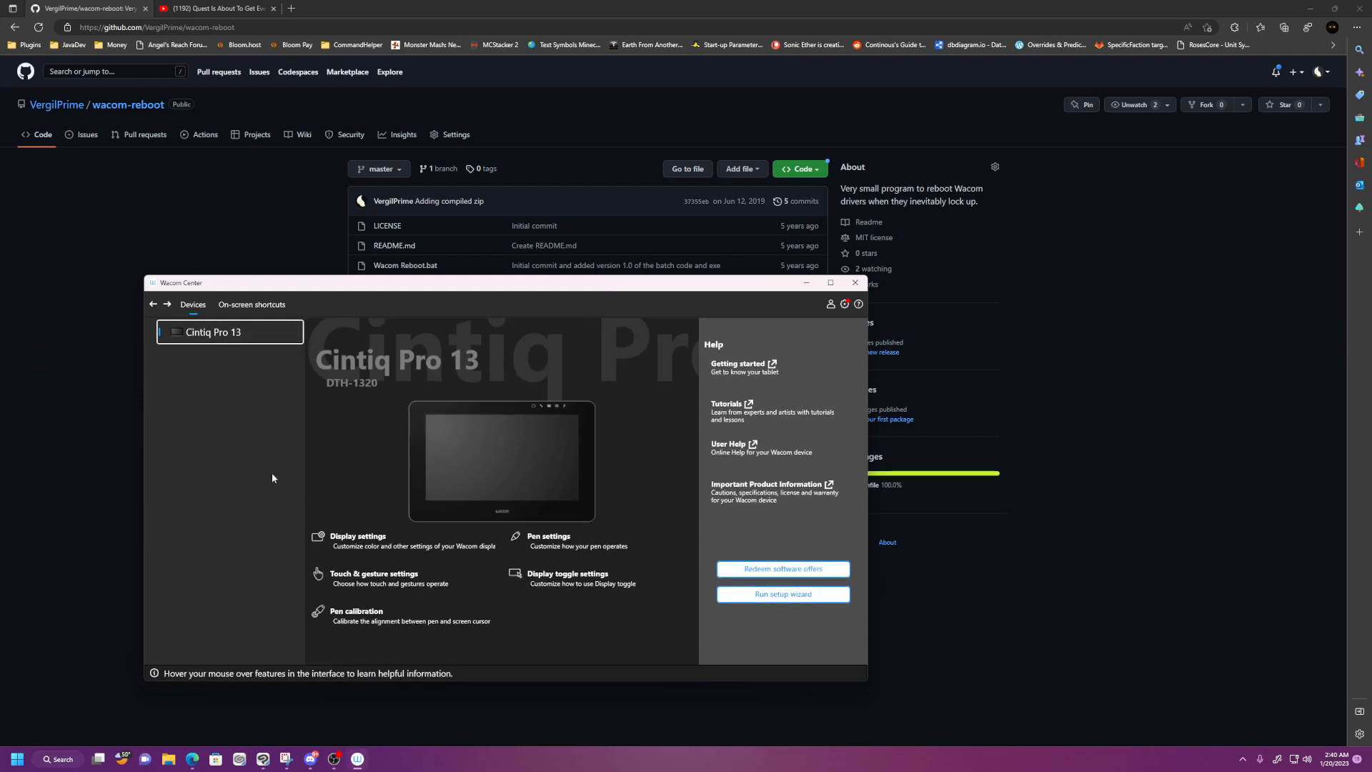
mouse_move(301, 500)
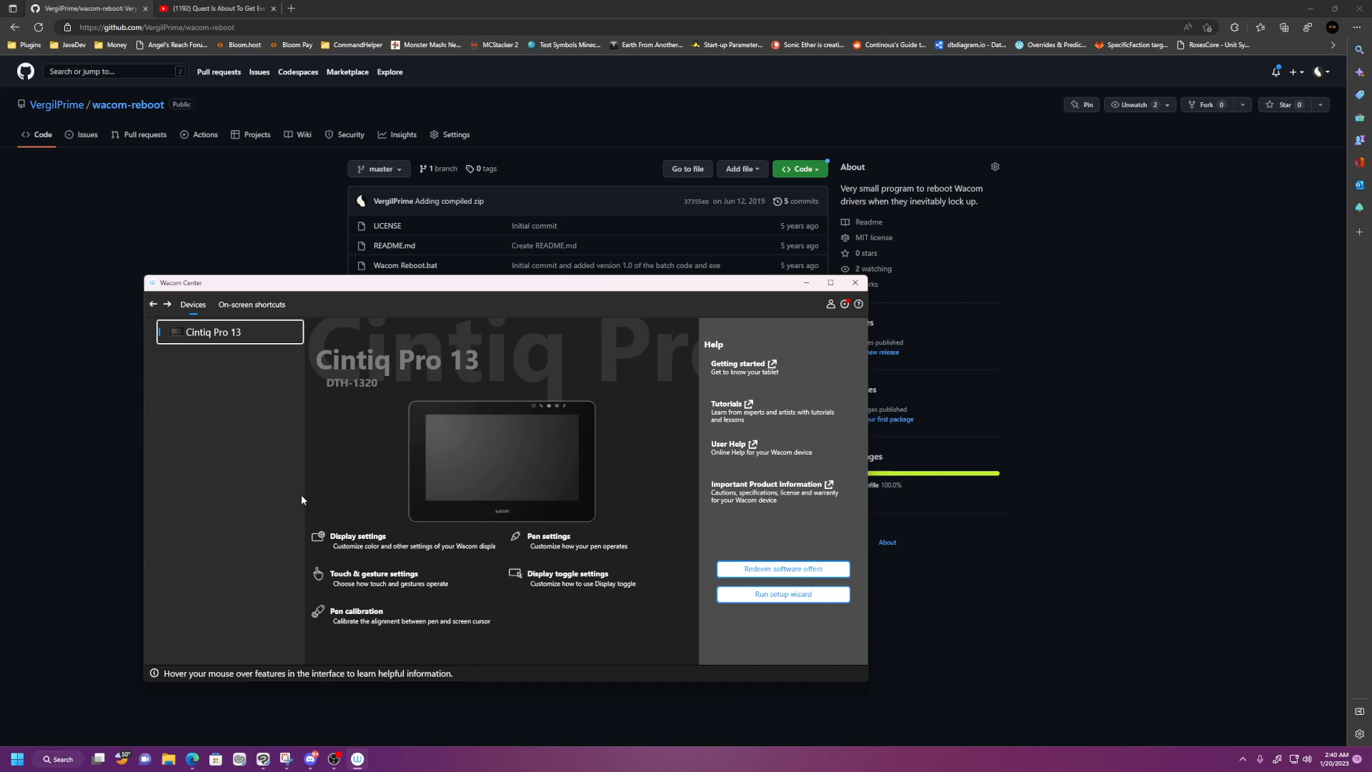
mouse_move(307, 496)
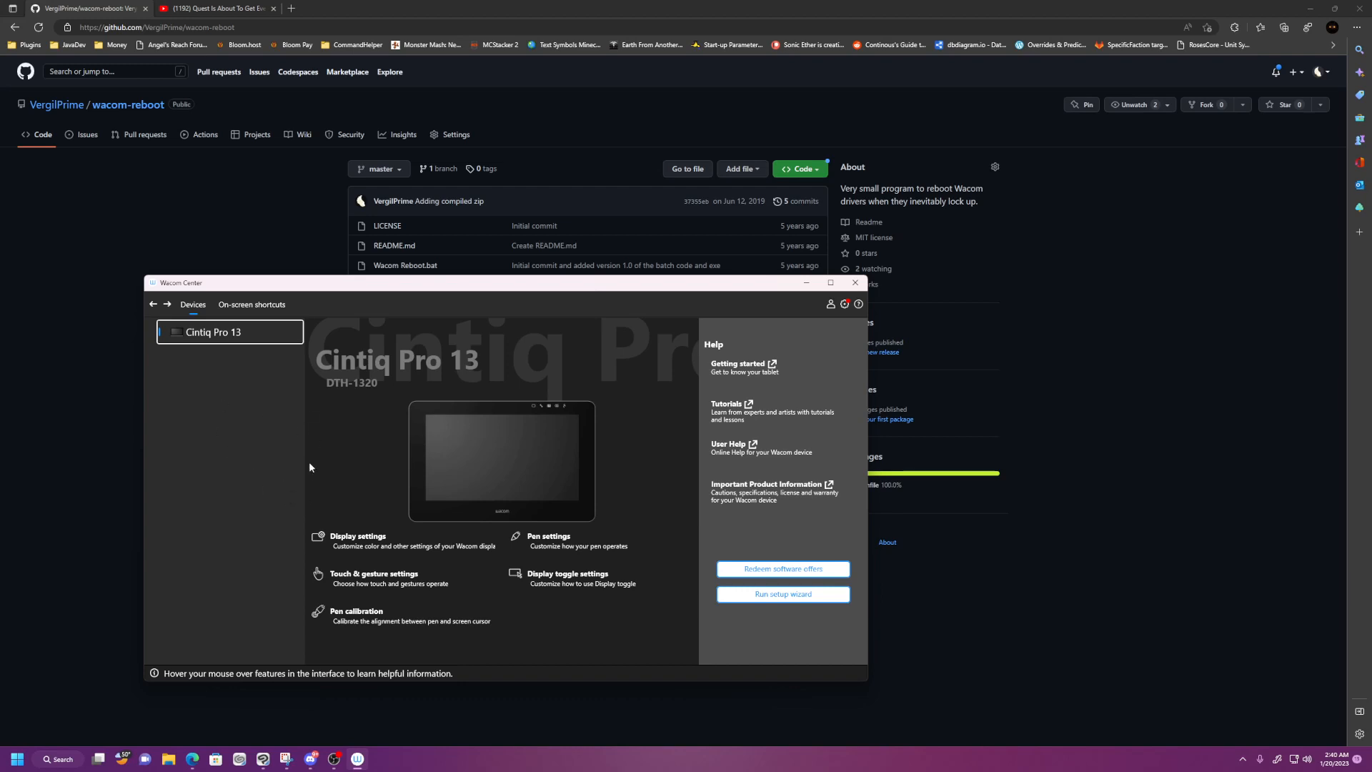
mouse_move(241, 308)
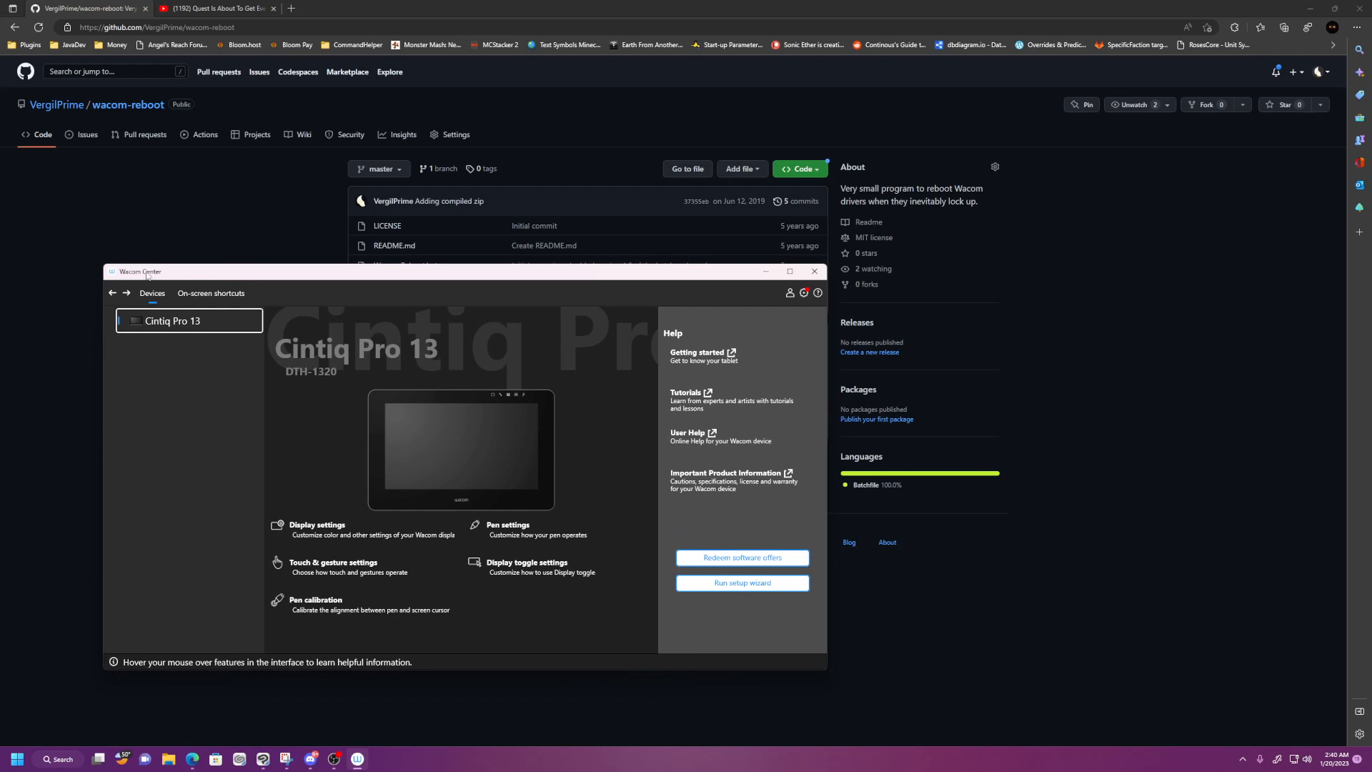
mouse_move(659, 313)
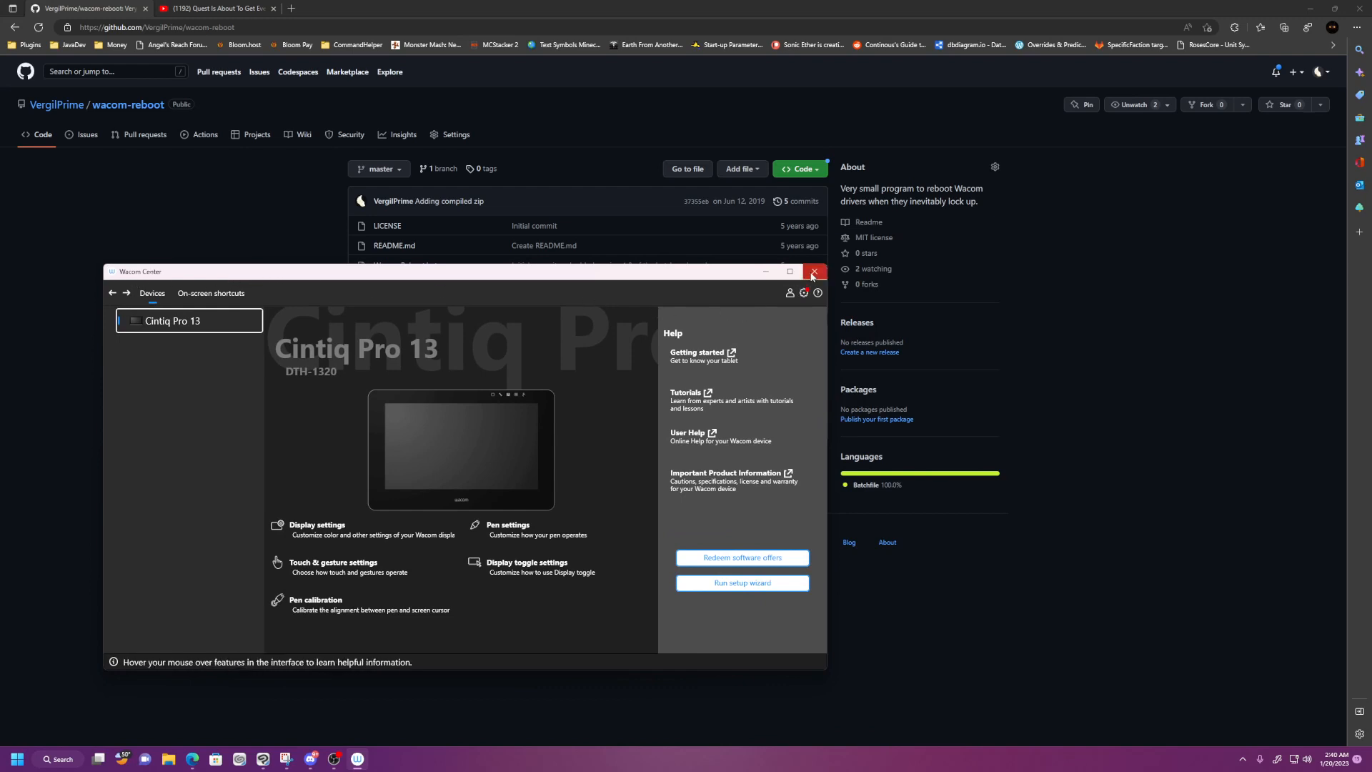
mouse_move(814, 275)
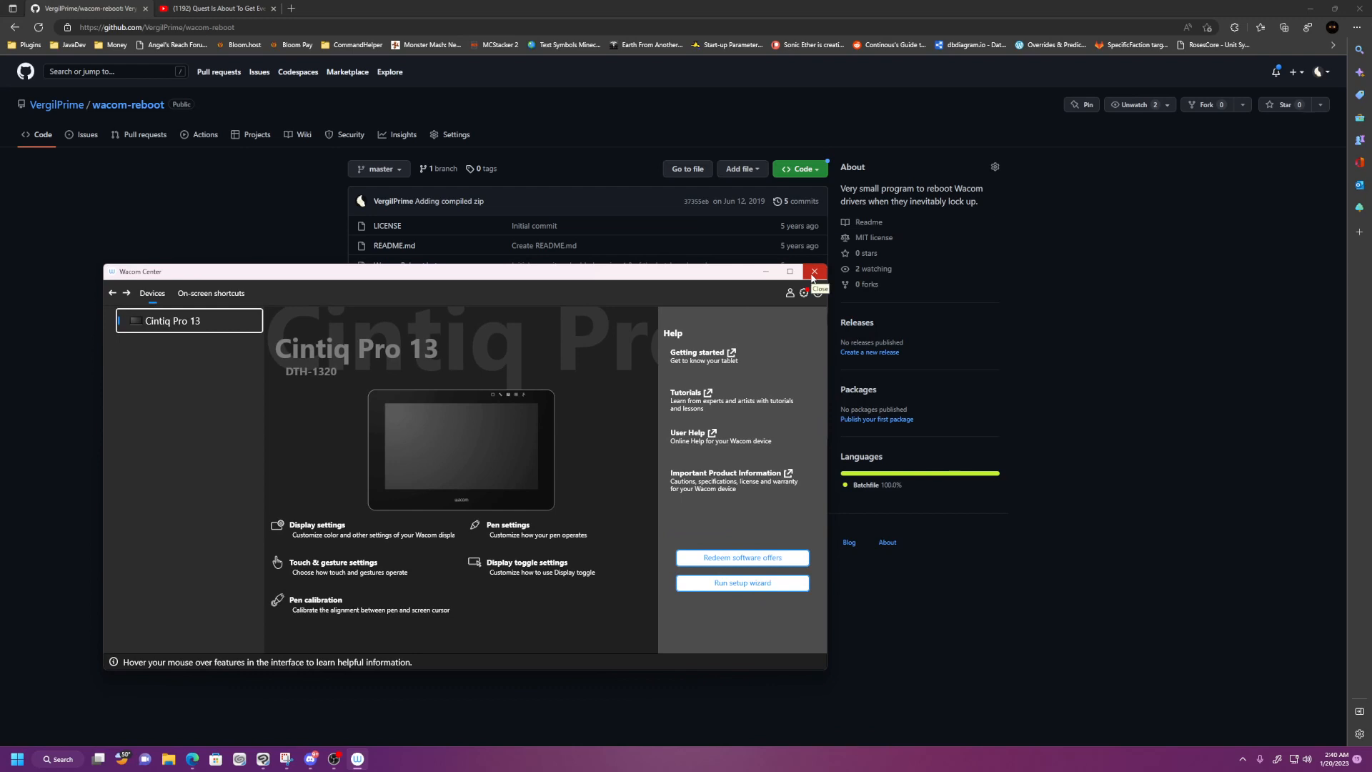
- Close the Wacom Center window to reveal the wacom-reboot repository page
left_click(813, 271)
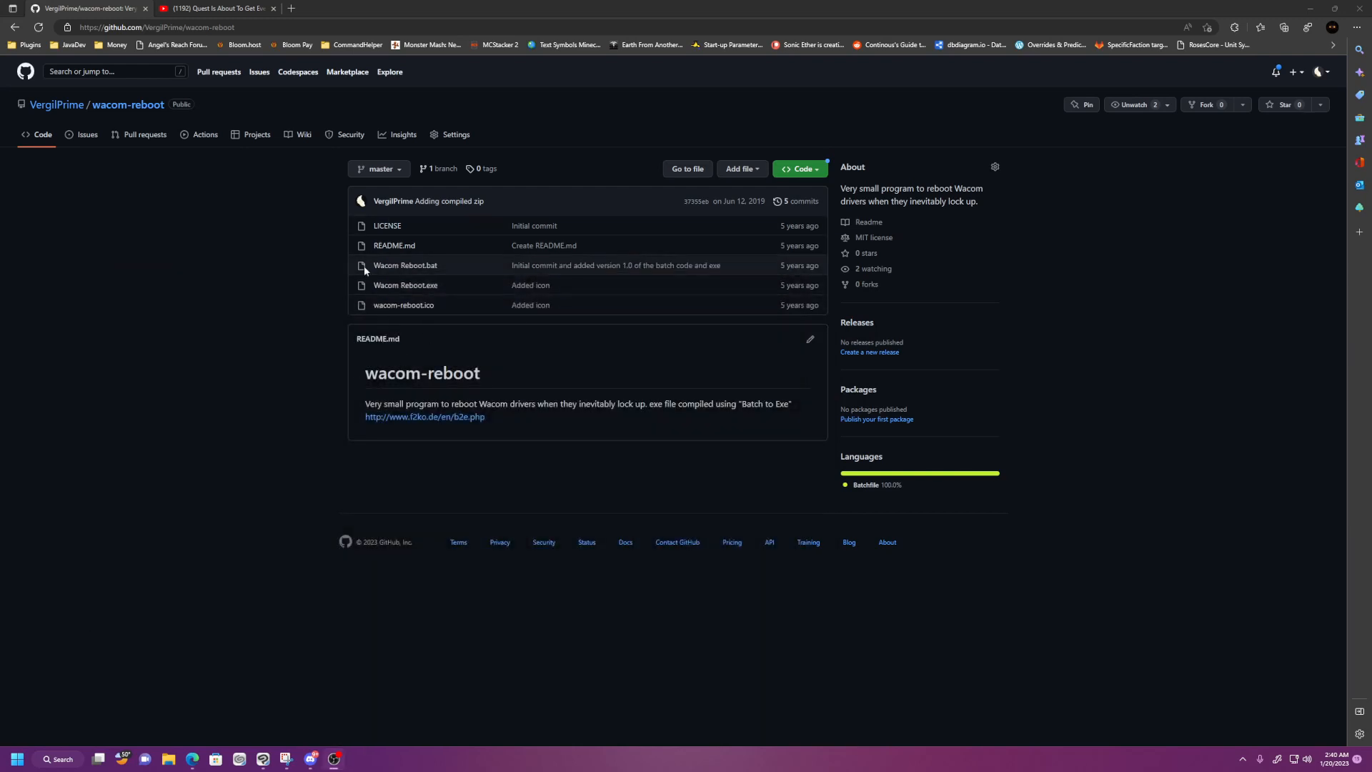
mouse_move(453, 286)
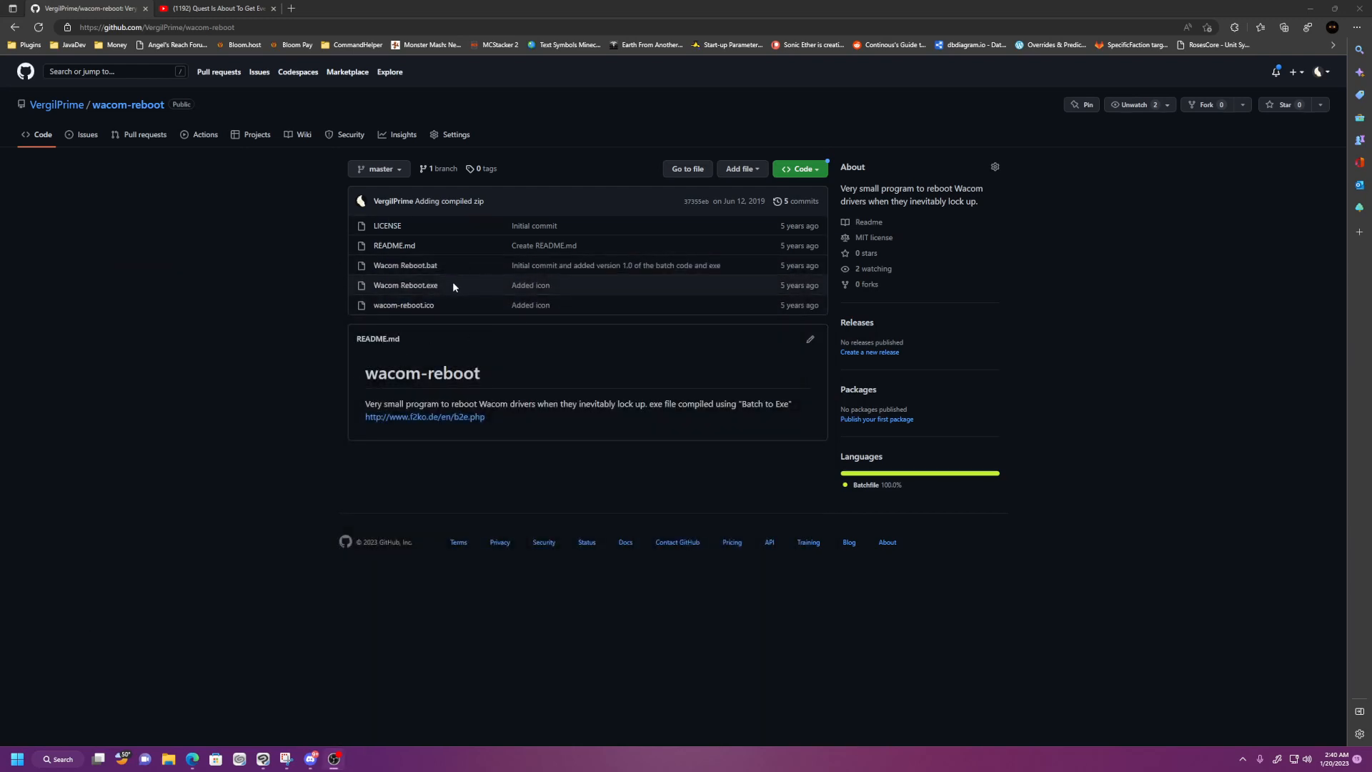
mouse_move(464, 304)
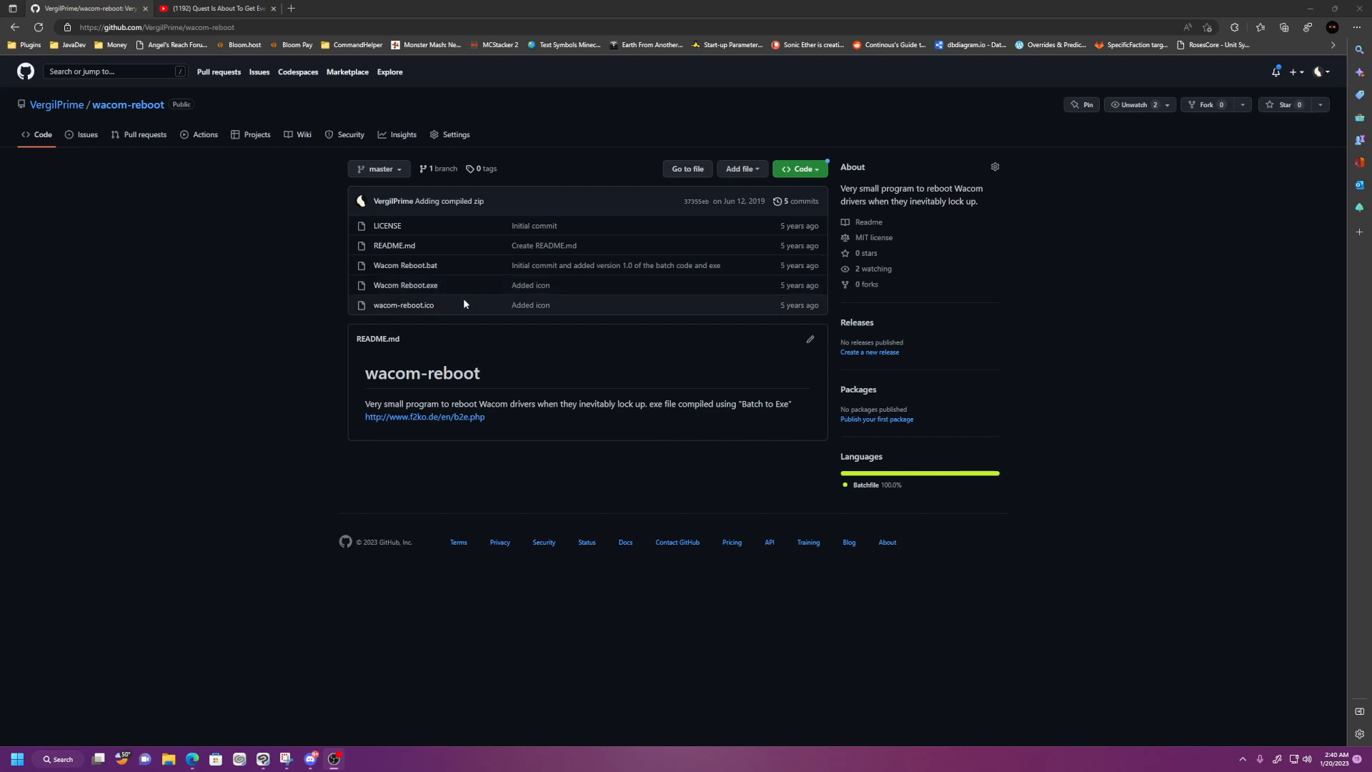
mouse_move(307, 537)
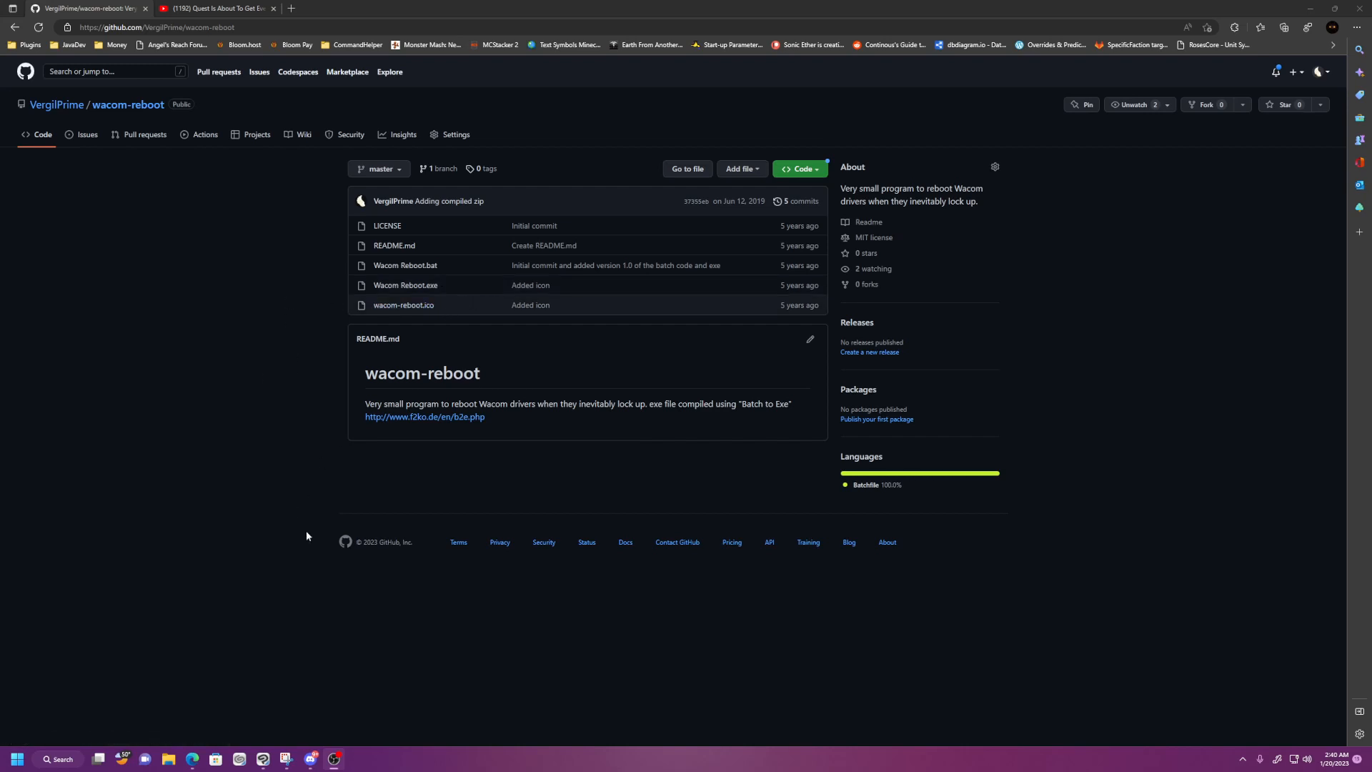
mouse_move(405, 285)
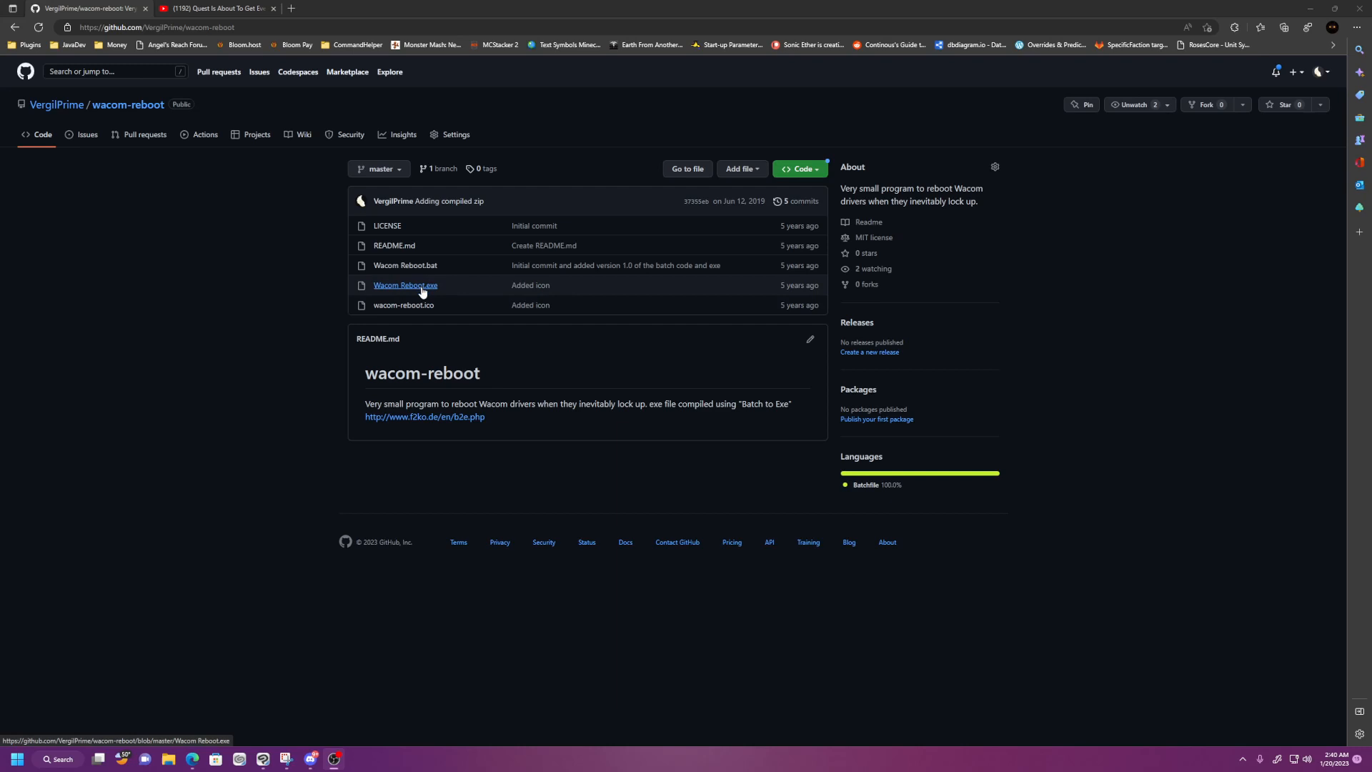
- Download Wacom Reboot.exe and delete the flagged duplicate Wacom Reboot (1).exe
left_click(405, 285)
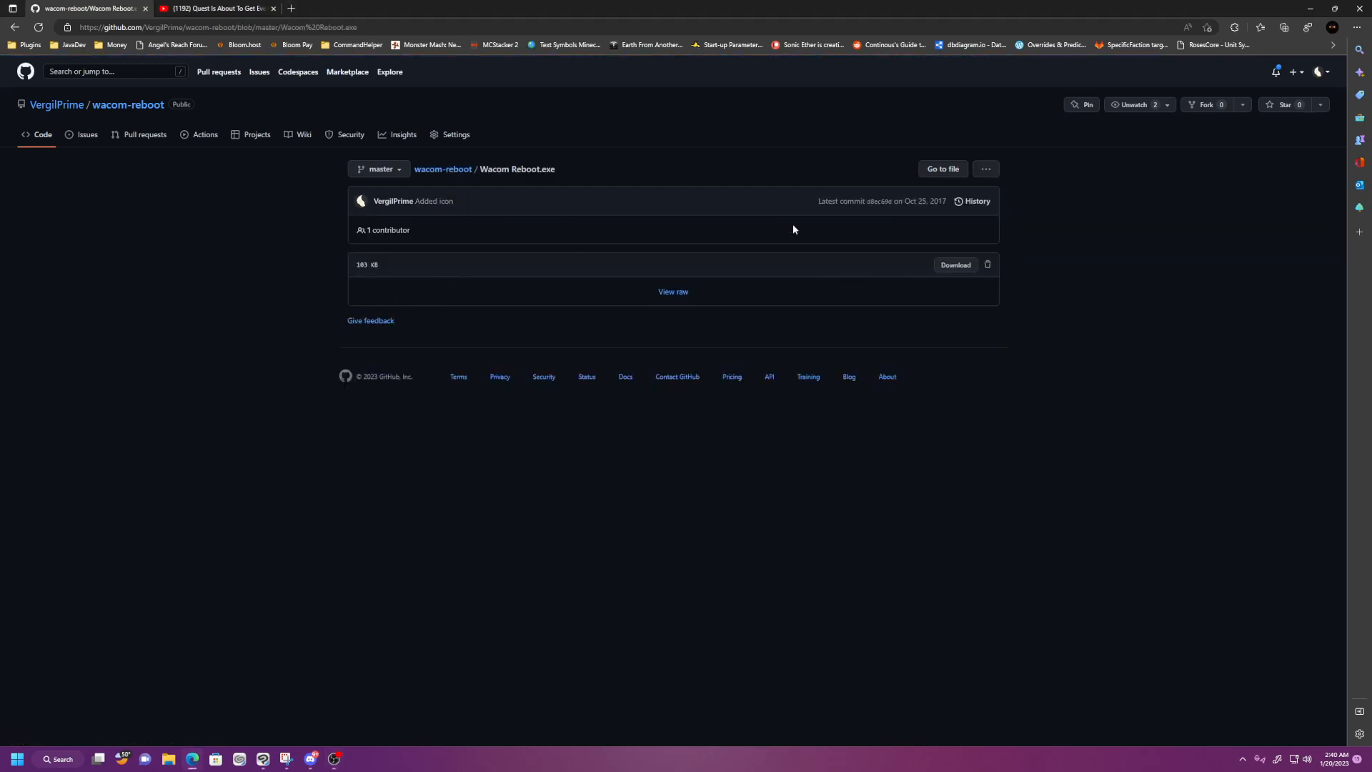
mouse_move(418, 237)
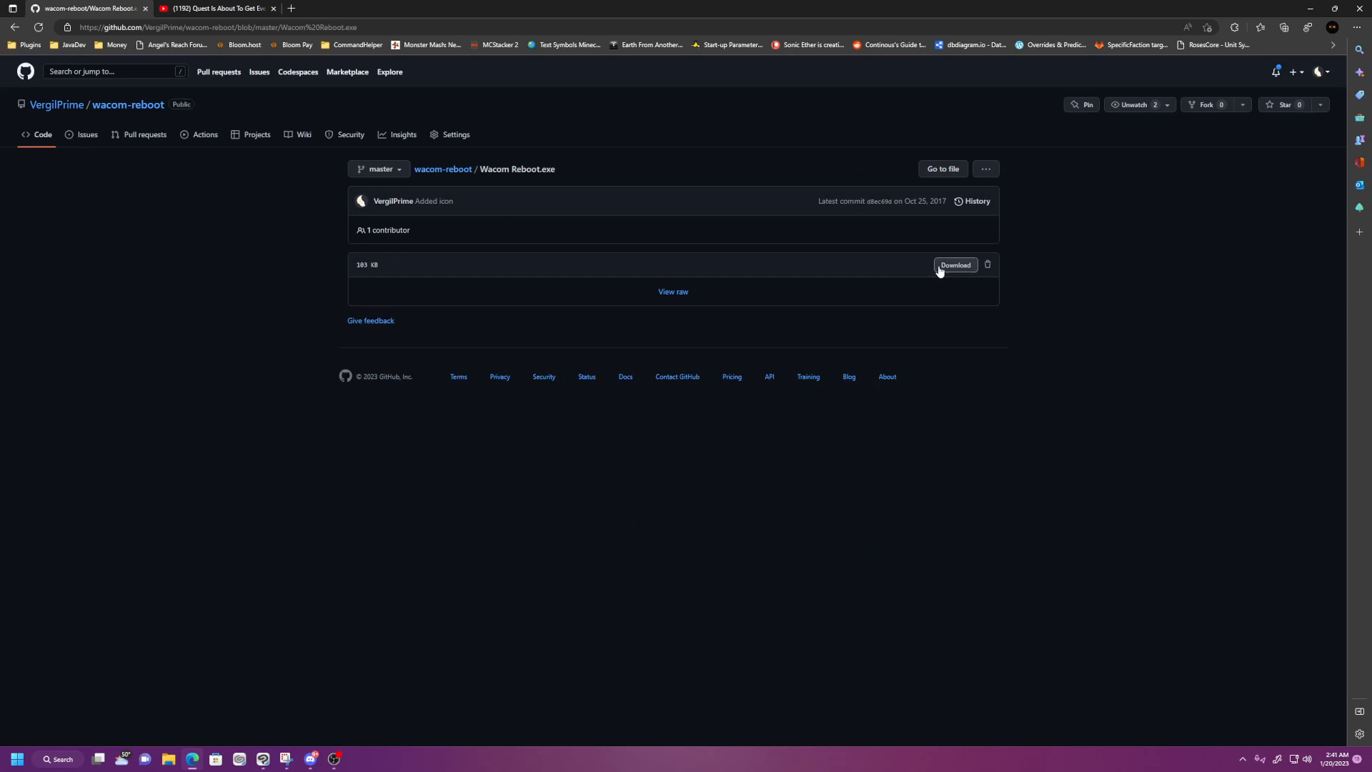
left_click(955, 266)
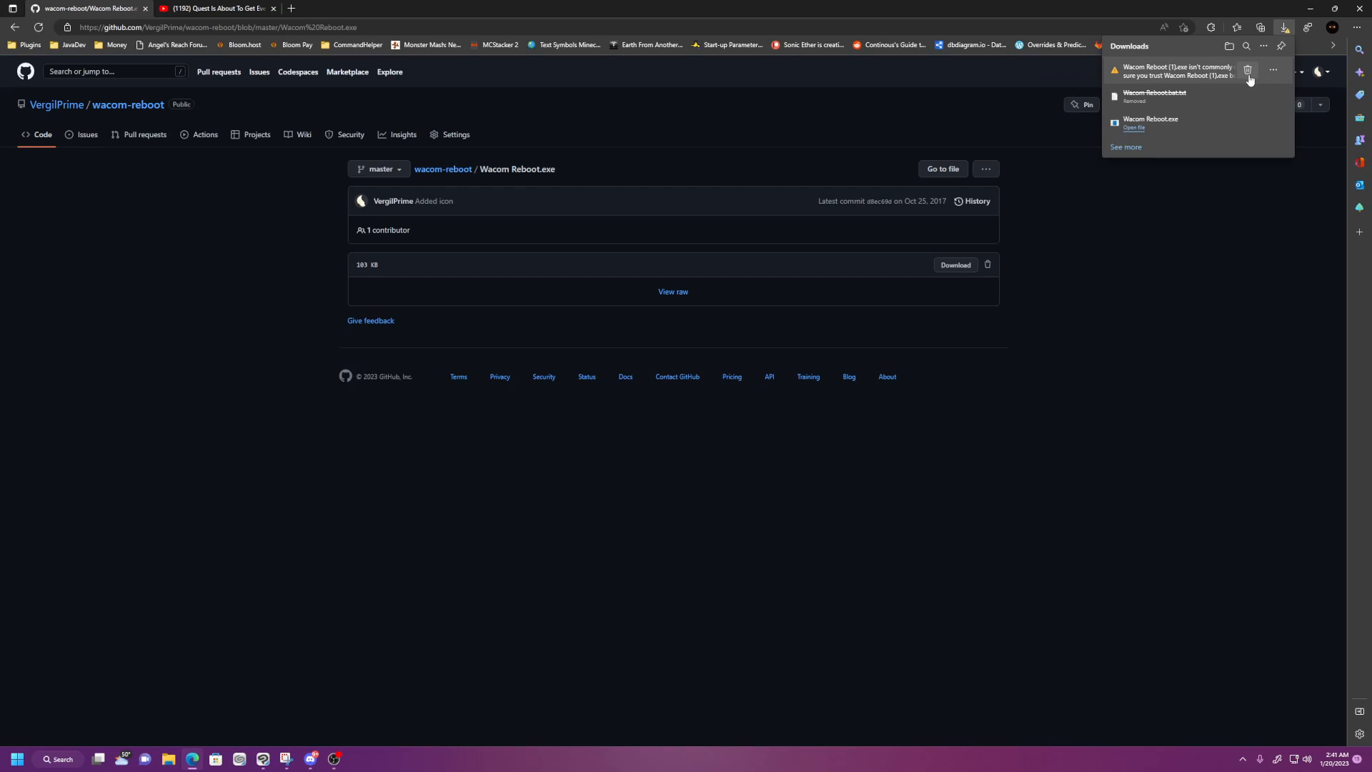
left_click(1249, 71)
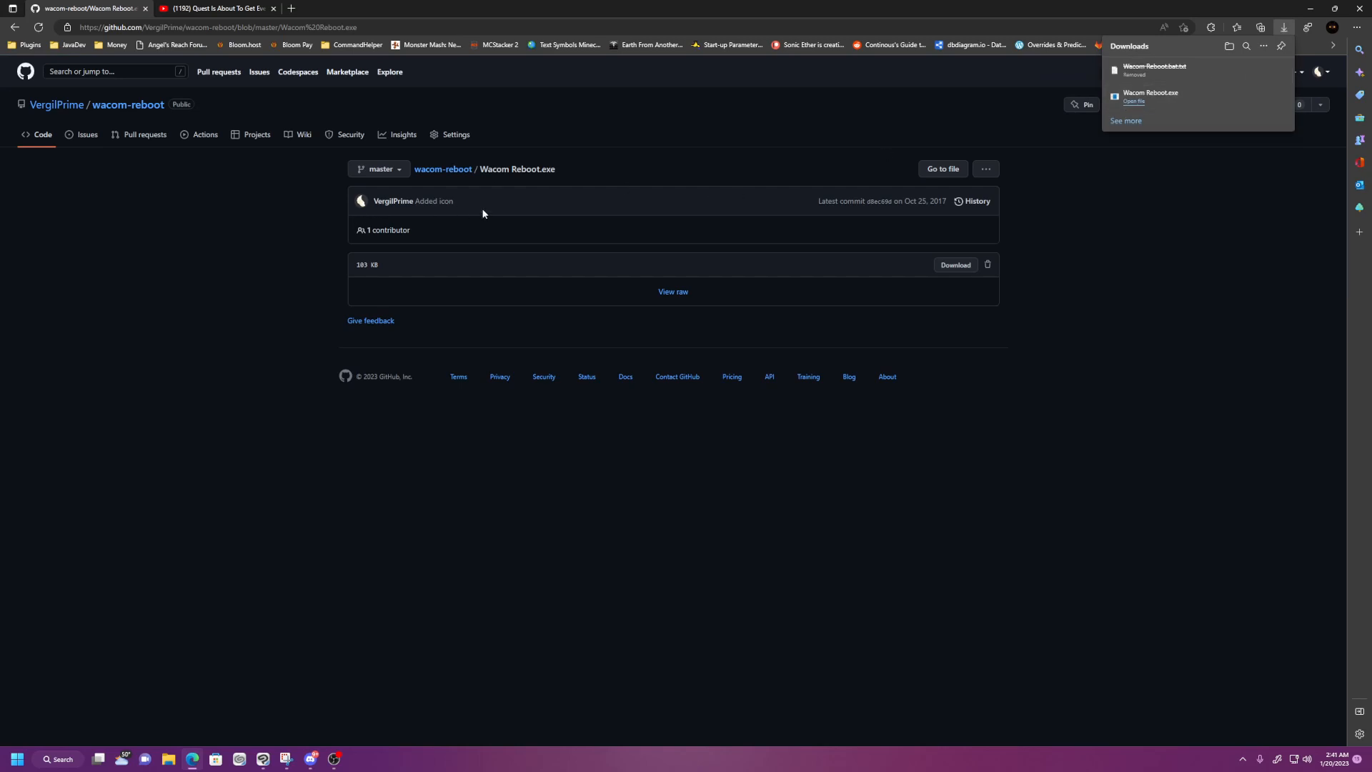
mouse_move(567, 202)
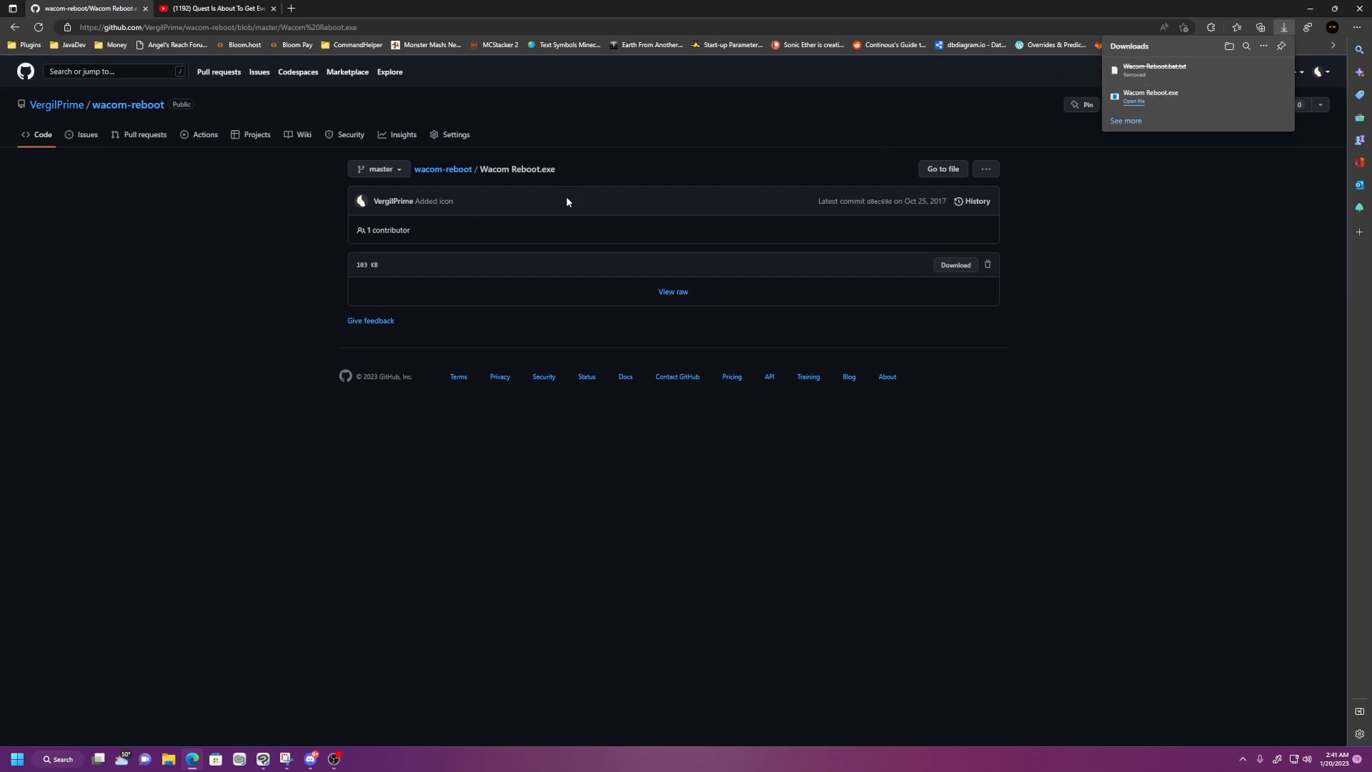
- Return to the repository file list and open Wacom Reboot.bat to read its net stop/start lines
left_click(128, 104)
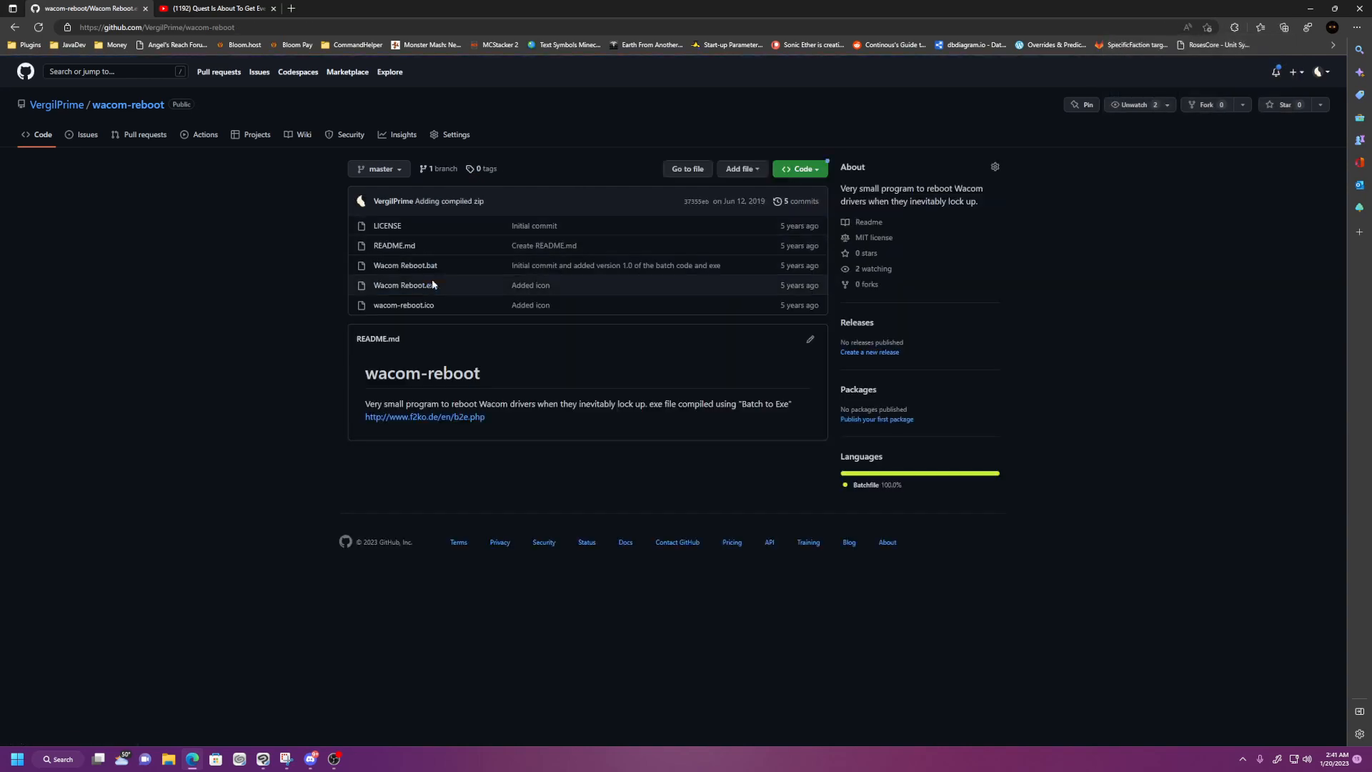
left_click(405, 266)
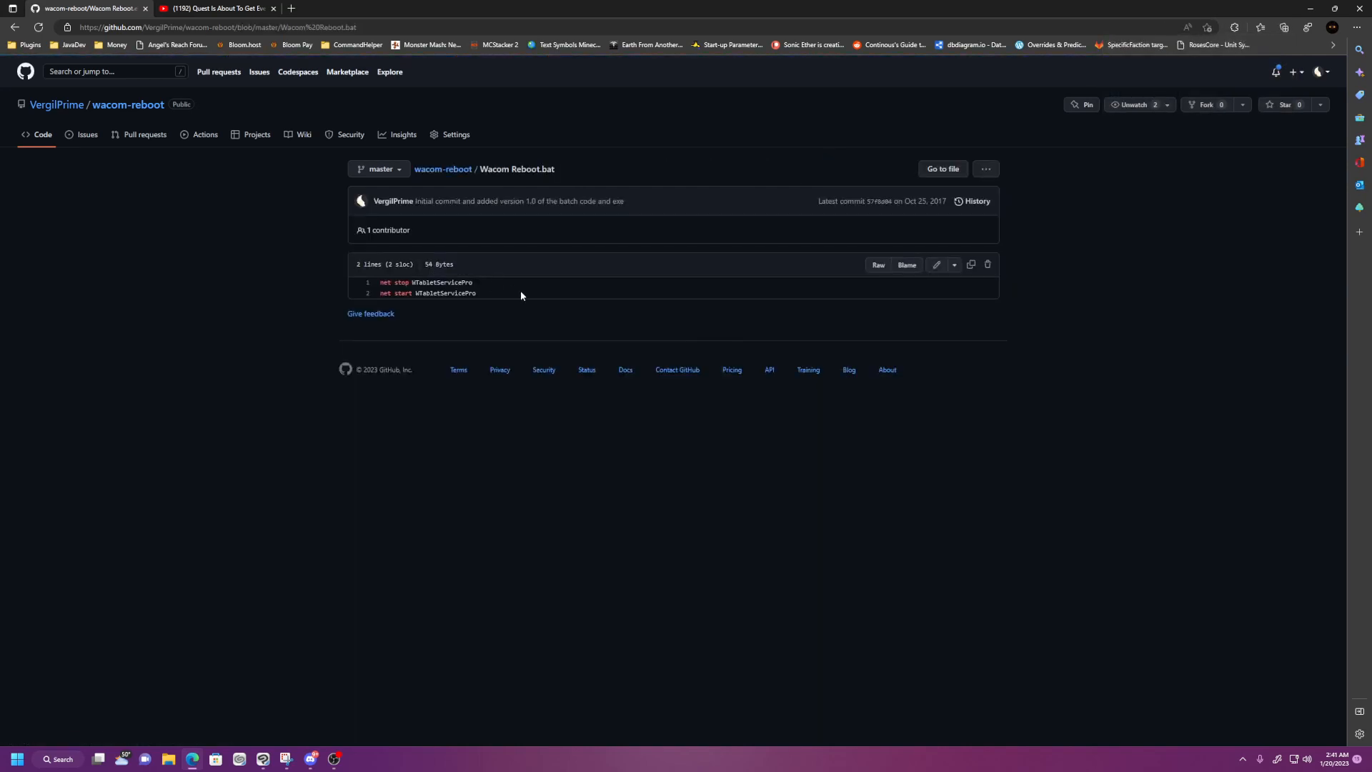
mouse_move(542, 308)
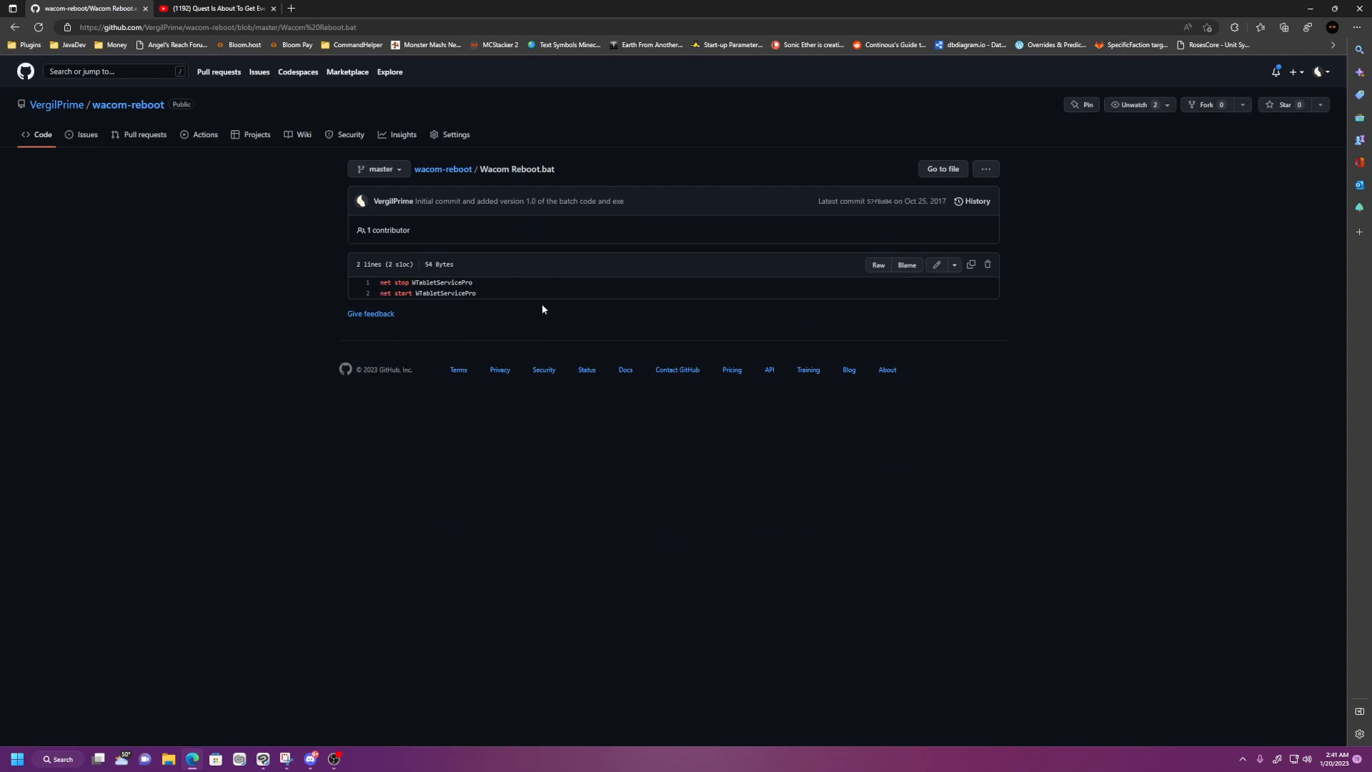
mouse_move(370, 298)
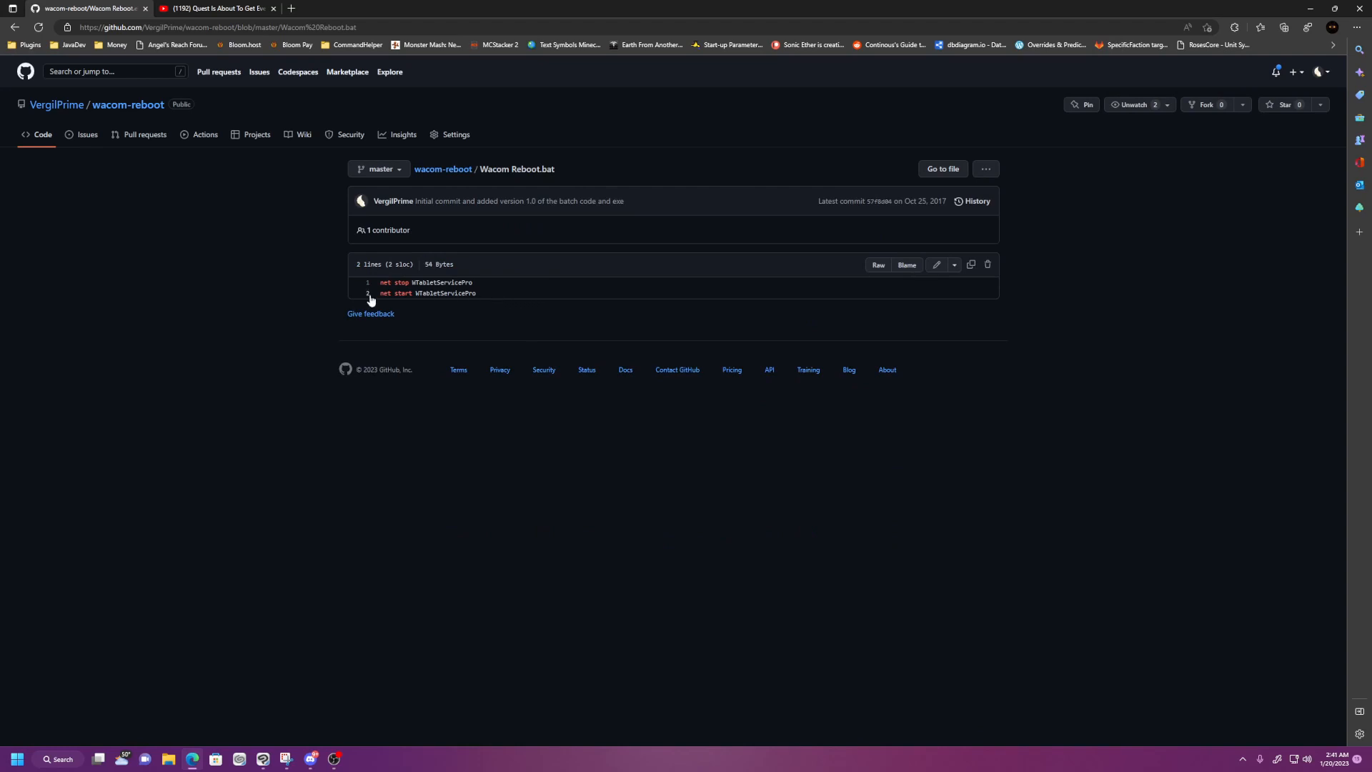
mouse_move(396, 304)
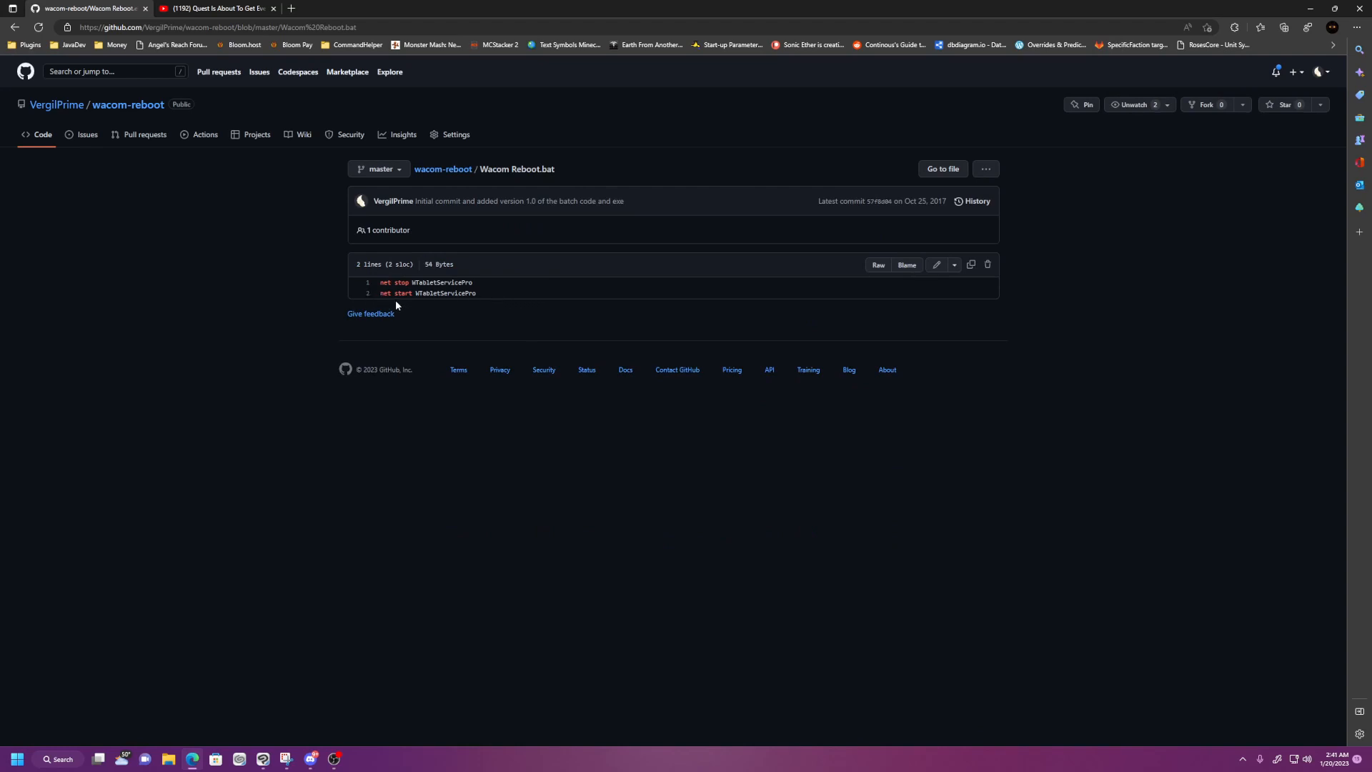
mouse_move(418, 293)
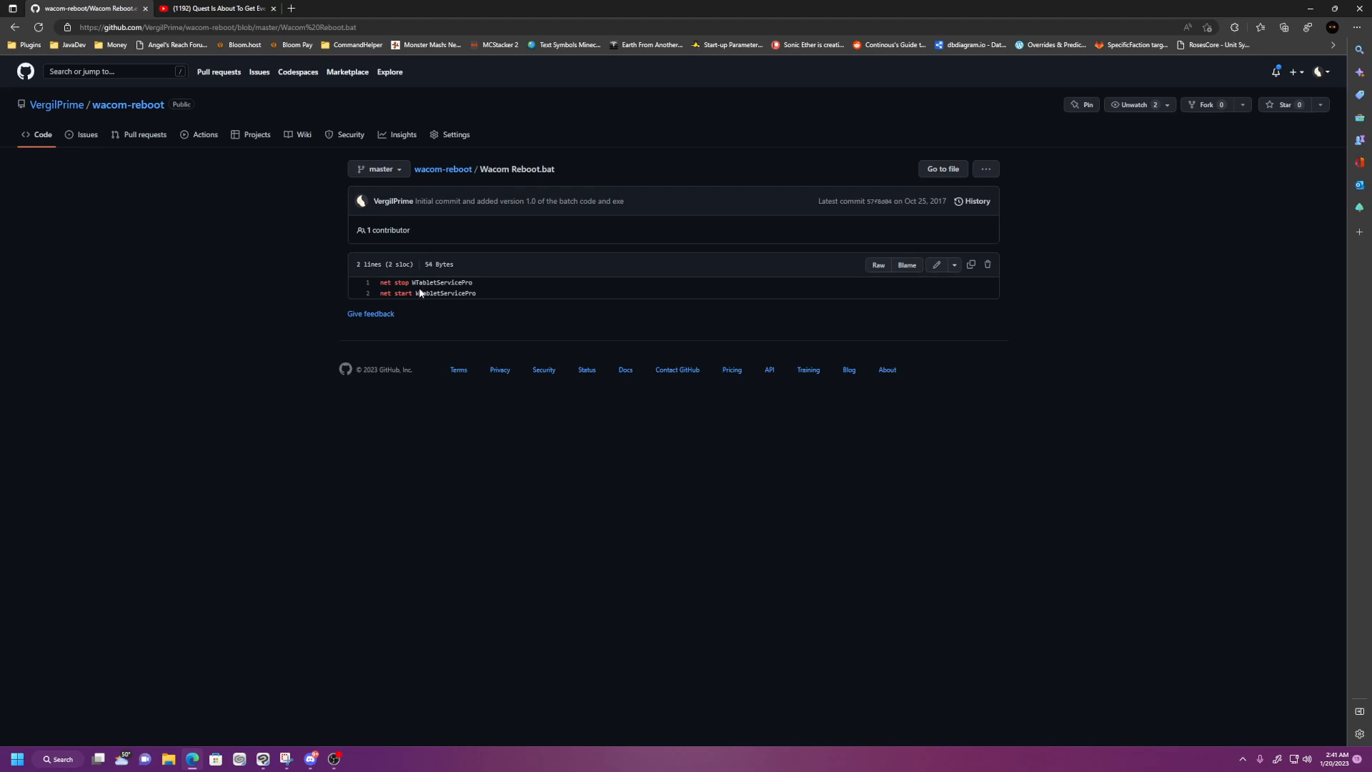
mouse_move(383, 301)
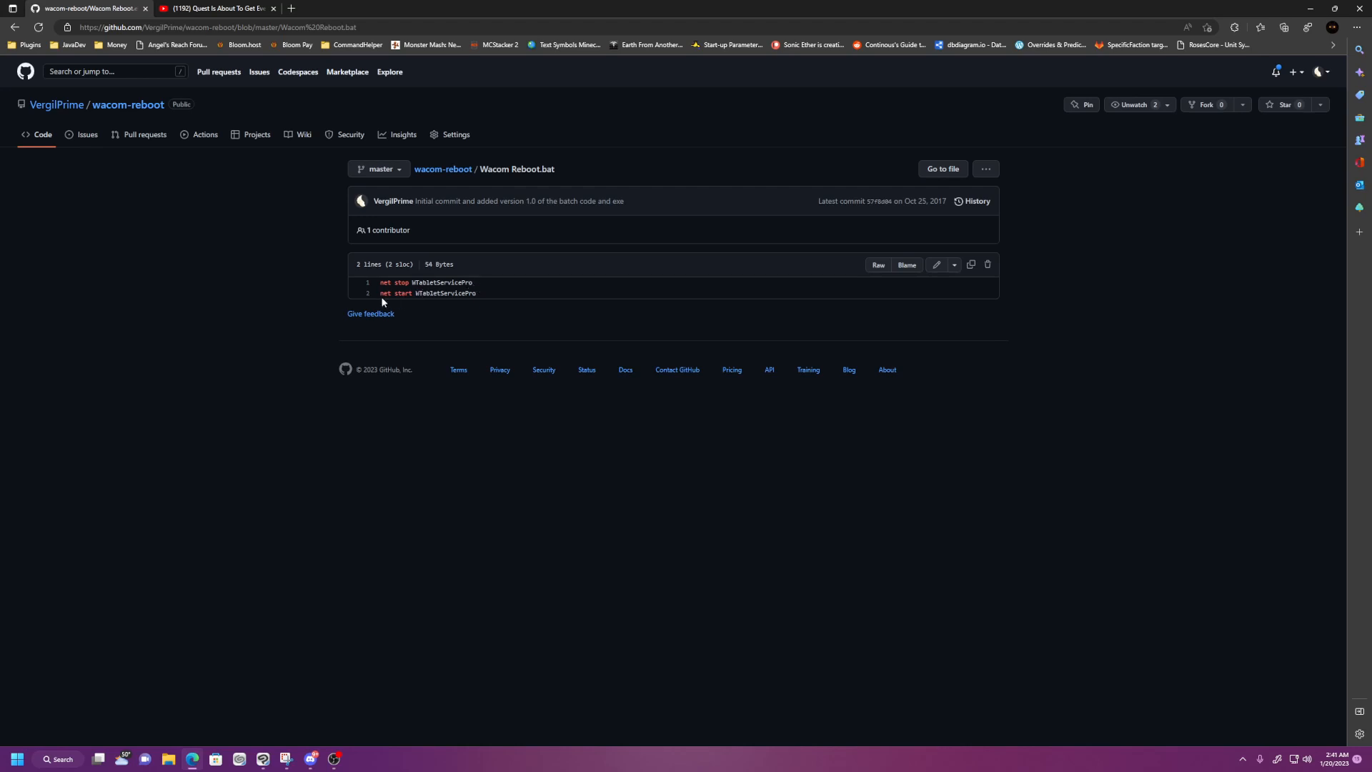
mouse_move(478, 305)
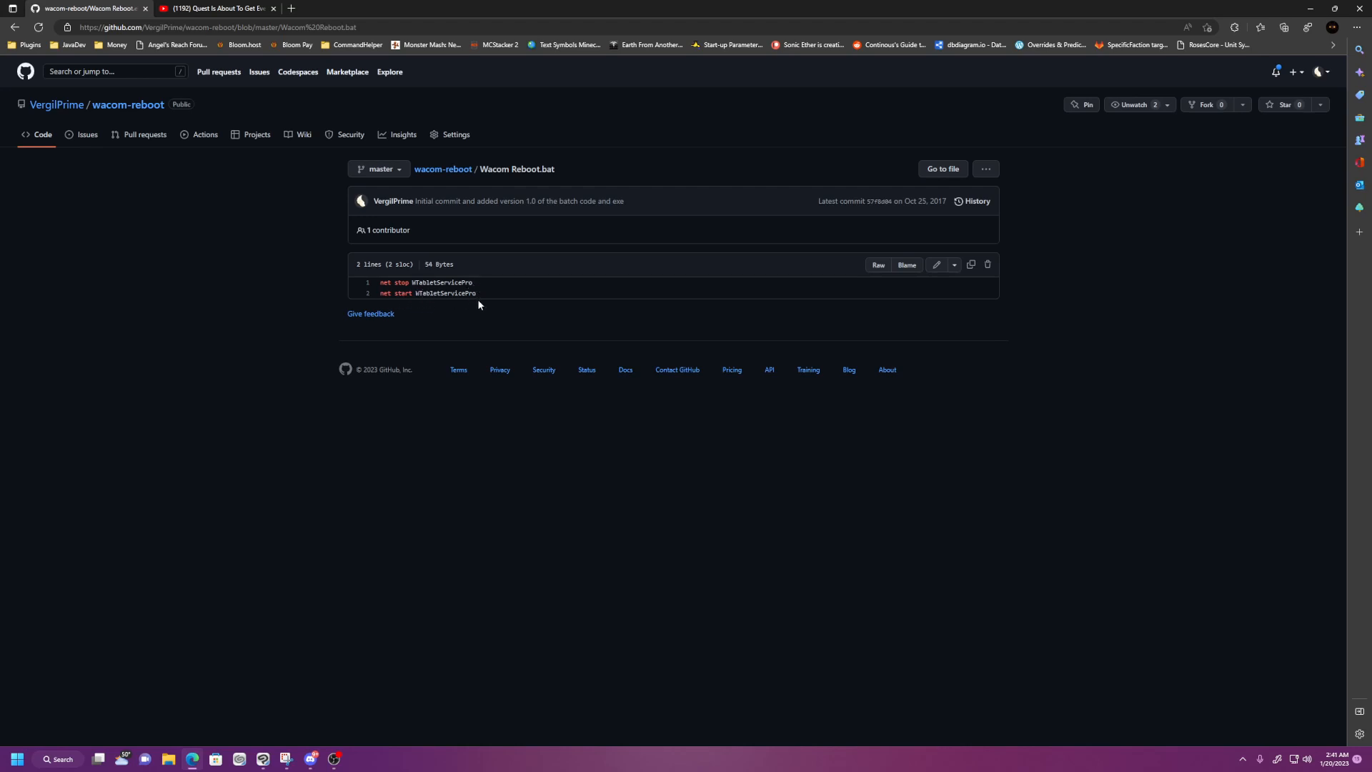
mouse_move(465, 308)
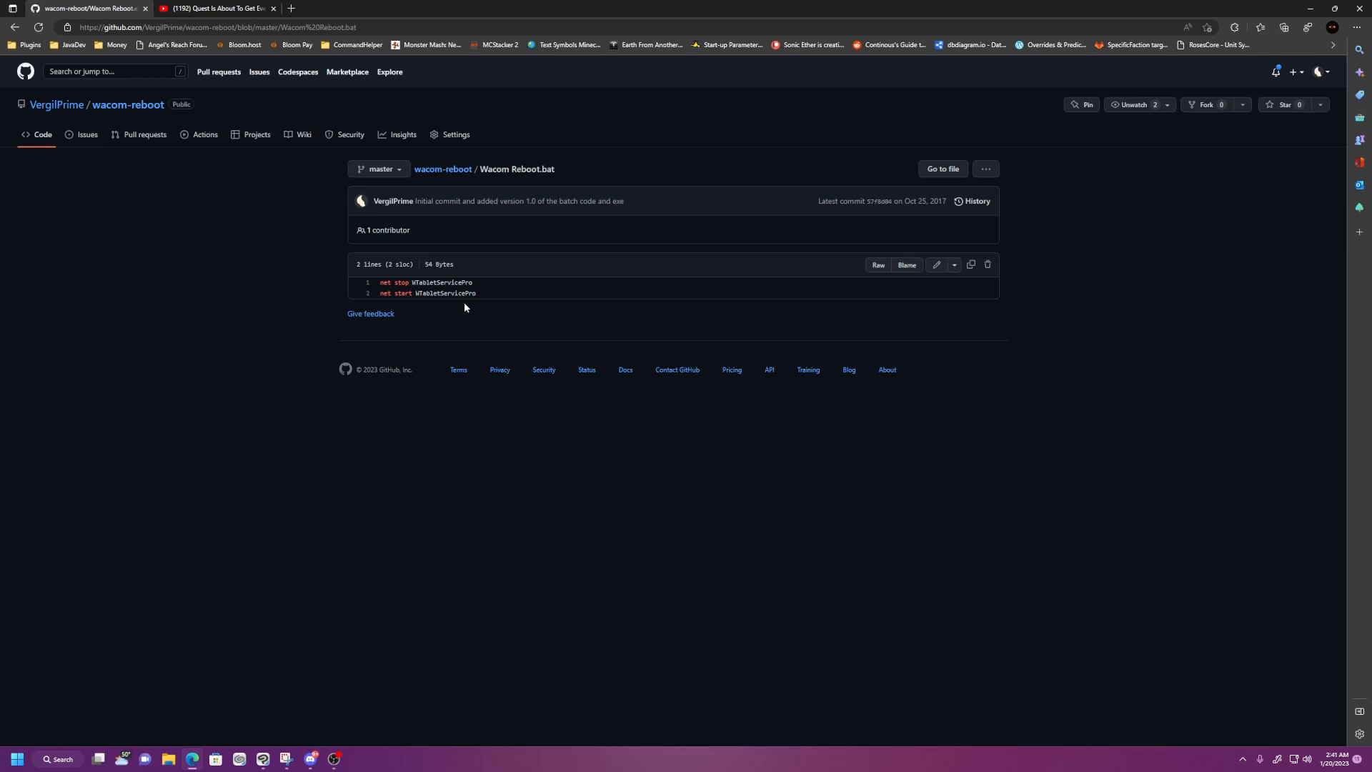
mouse_move(504, 304)
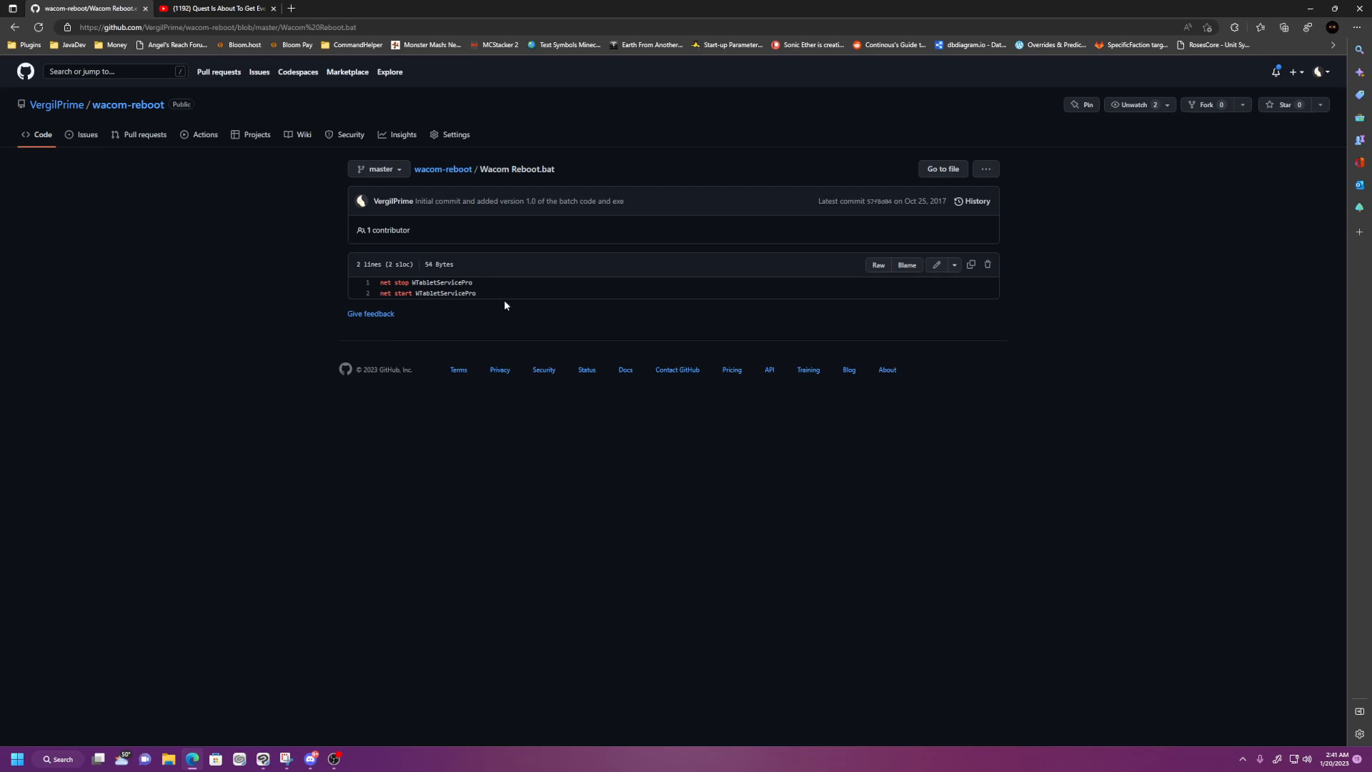
mouse_move(732, 306)
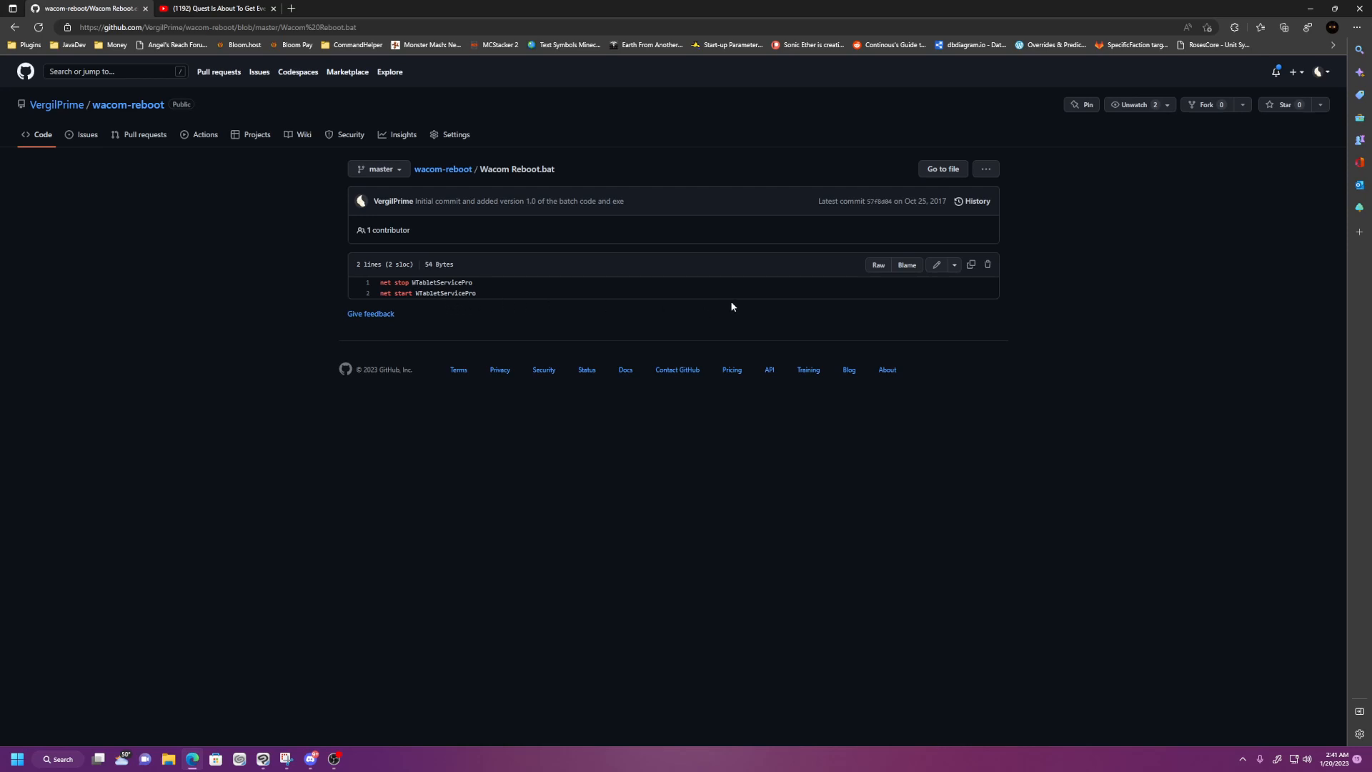
mouse_move(395, 289)
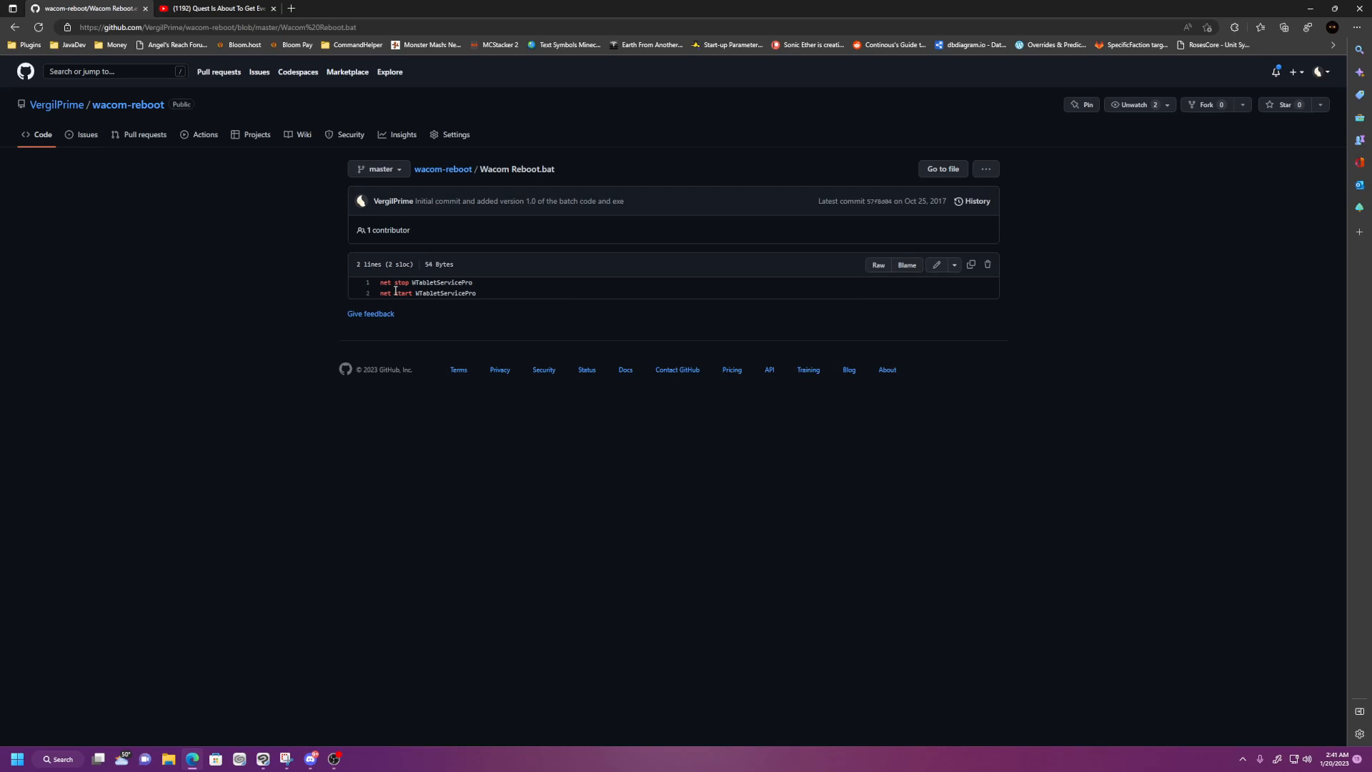
mouse_move(860, 273)
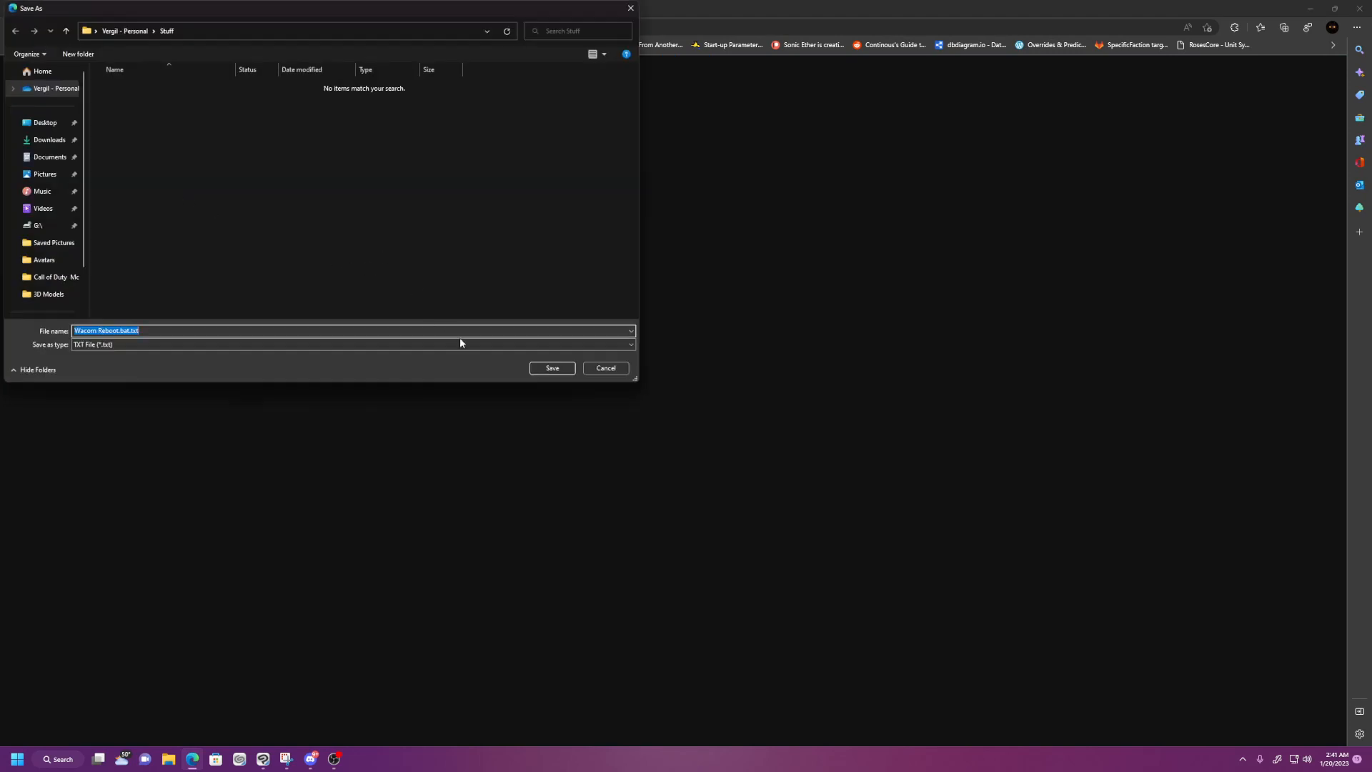
mouse_move(118, 340)
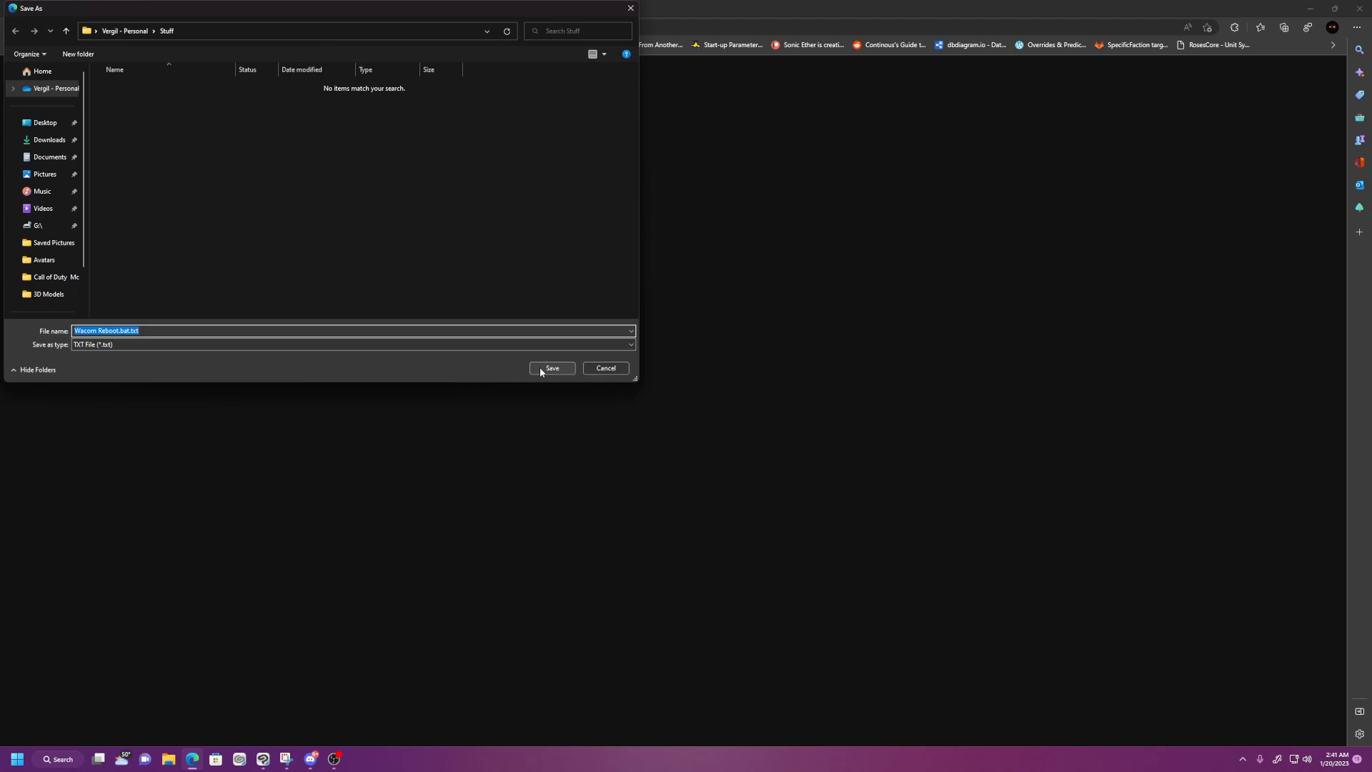
- Save the raw script as Wacom Reboot.bat.txt in Stuff and show it in its folder
left_click(551, 367)
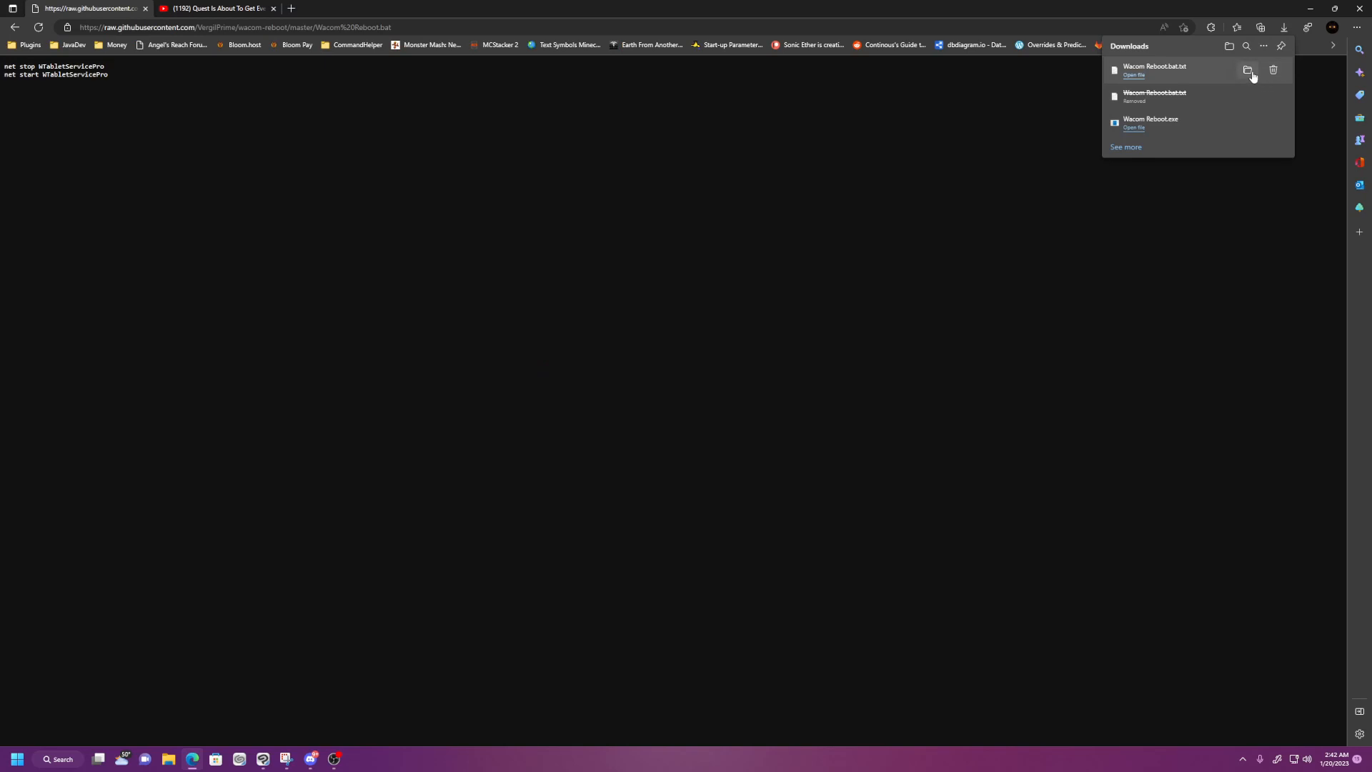
left_click(1247, 70)
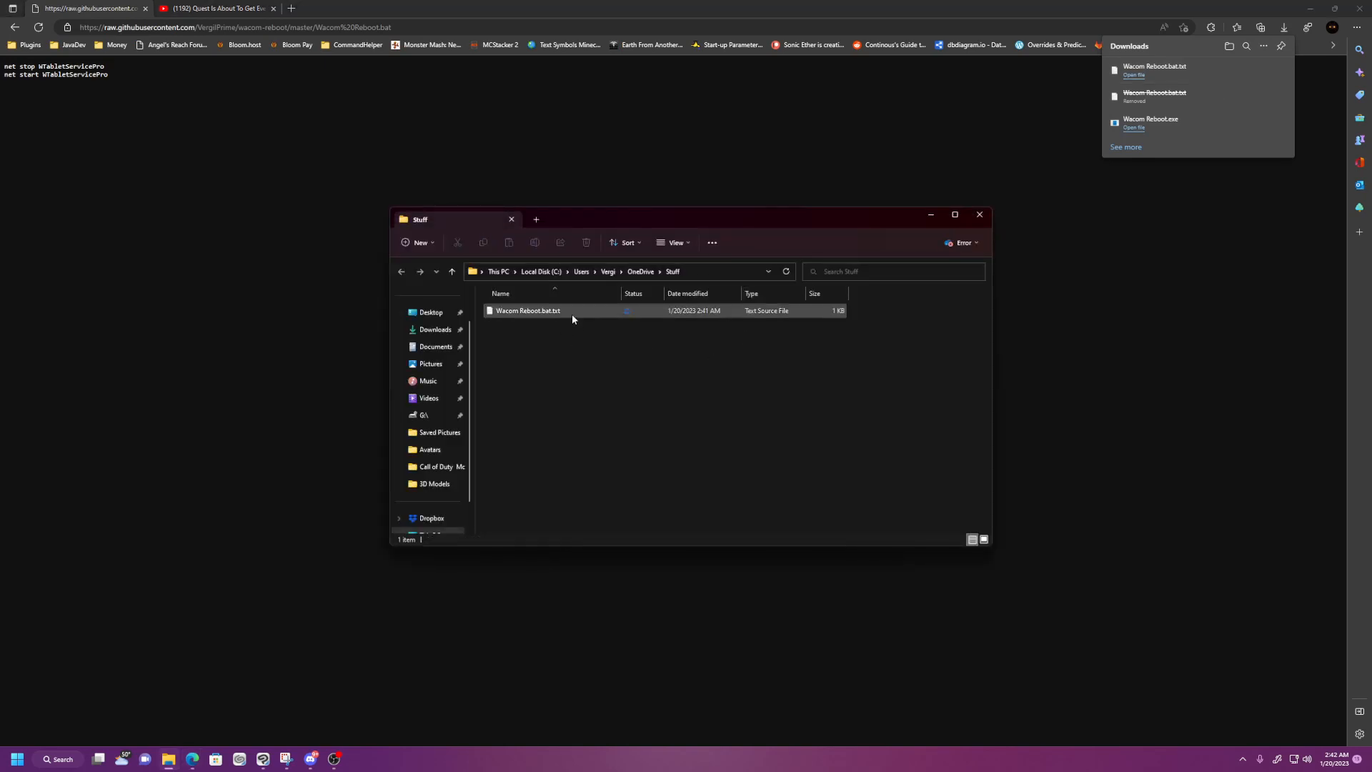
- Open Wacom Reboot.bat.txt in VS Code to check its WTabletServicePro lines
double_click(526, 311)
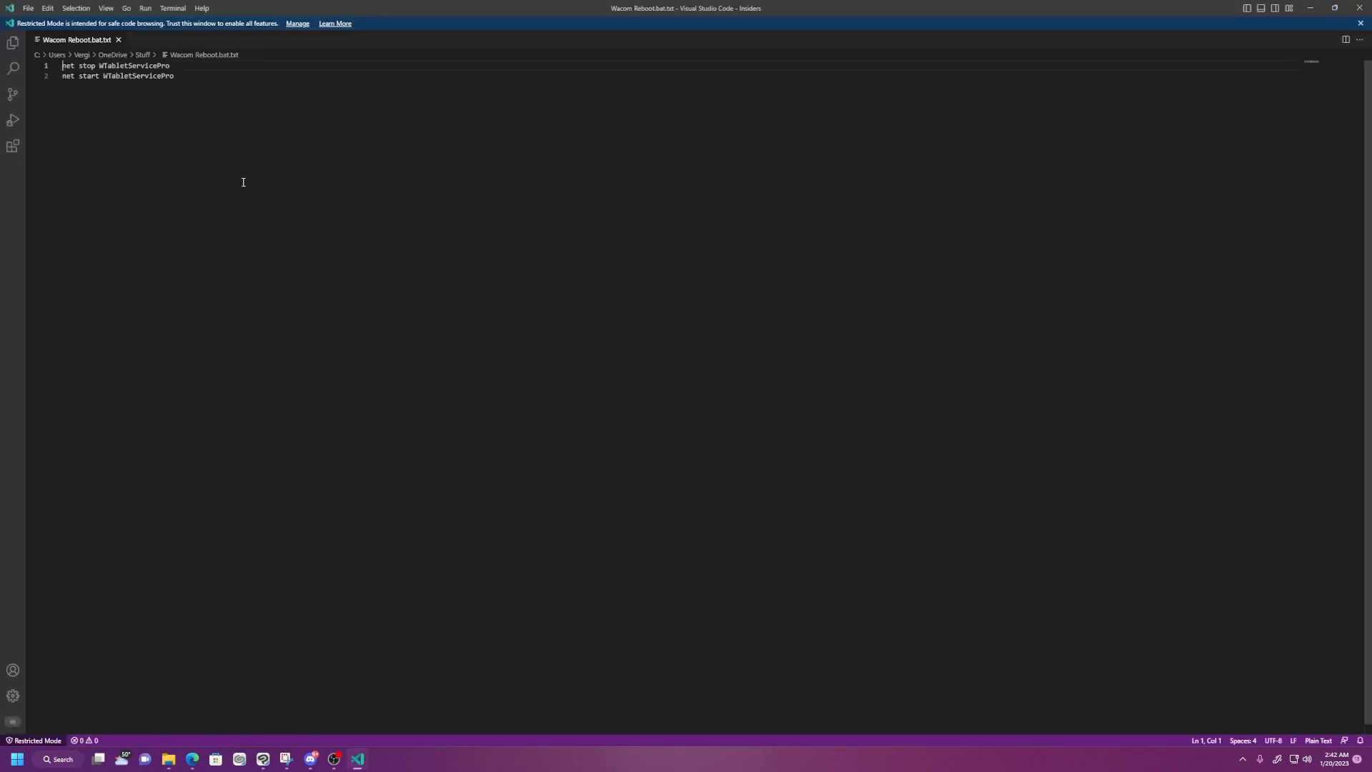
mouse_move(1228, 54)
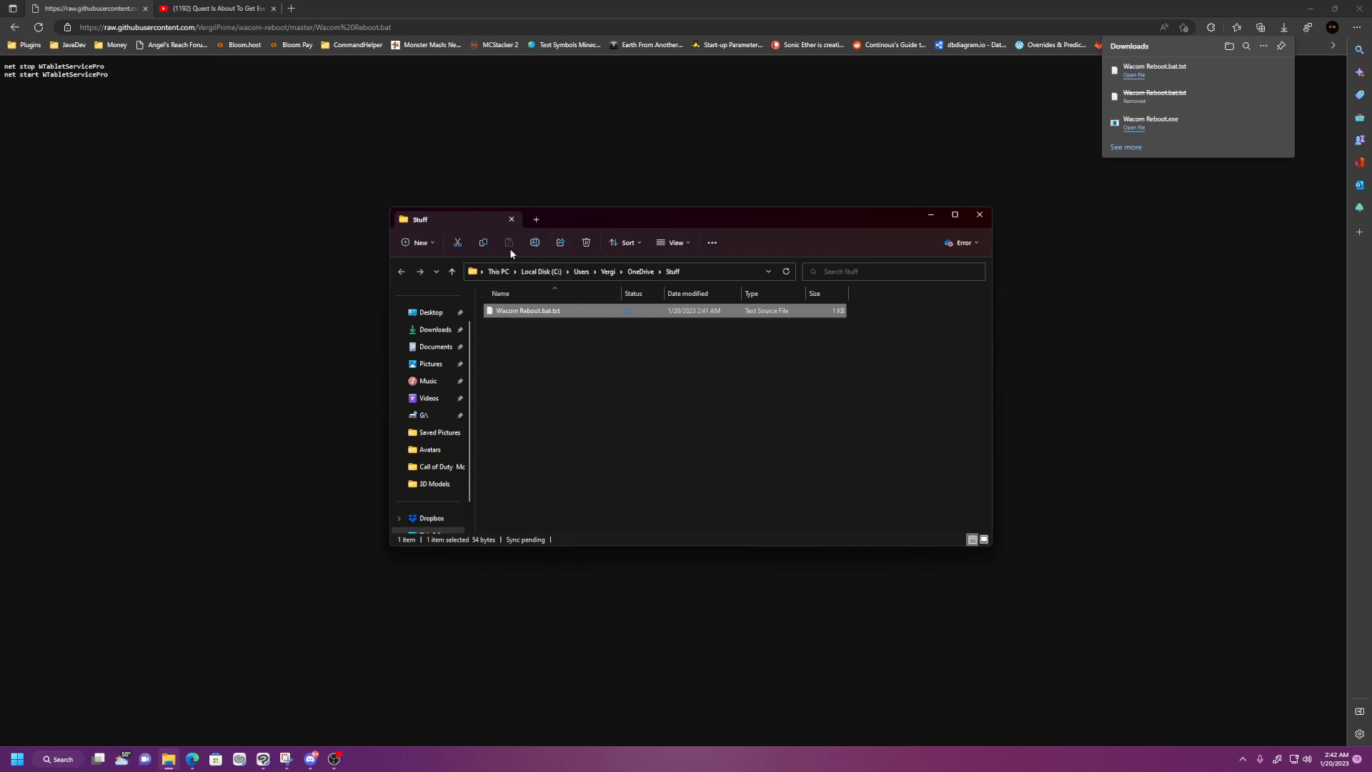
left_click(675, 242)
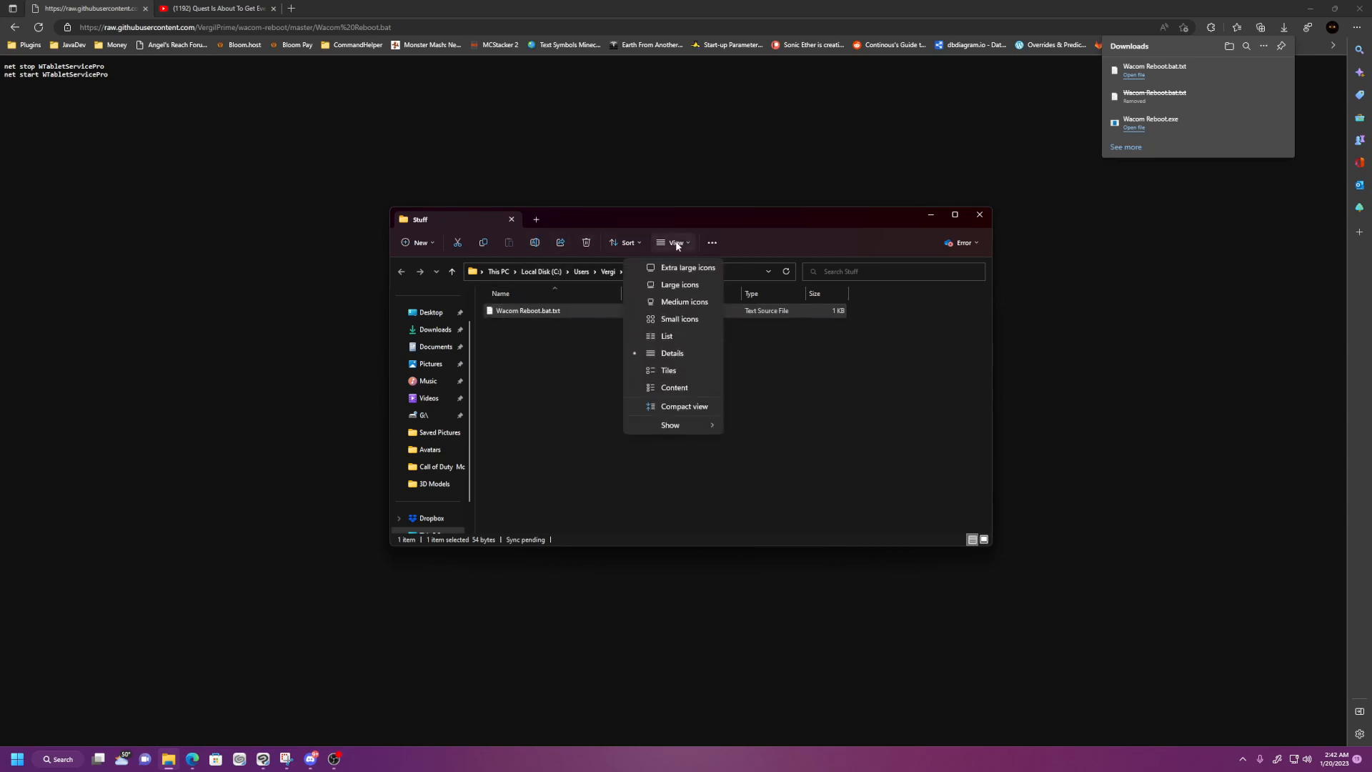
mouse_move(698, 253)
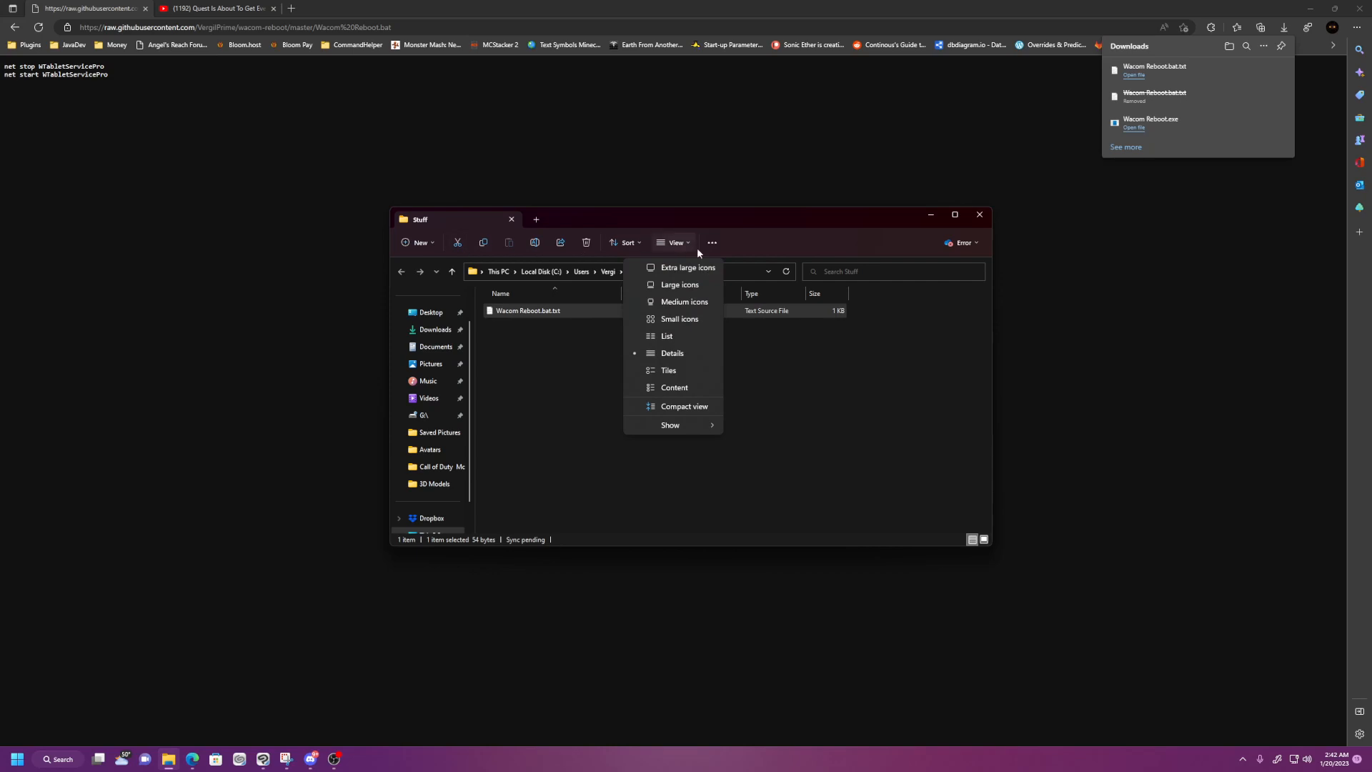
mouse_move(698, 325)
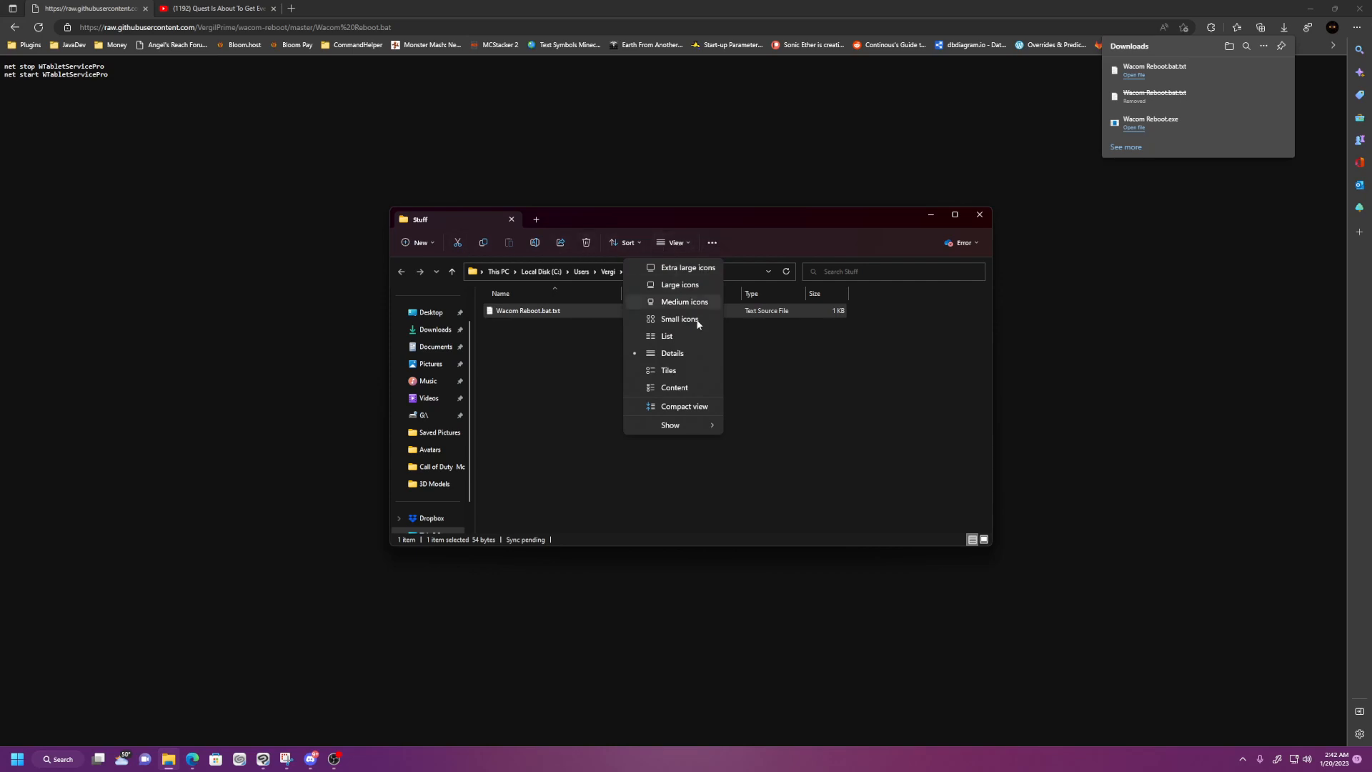
mouse_move(689, 365)
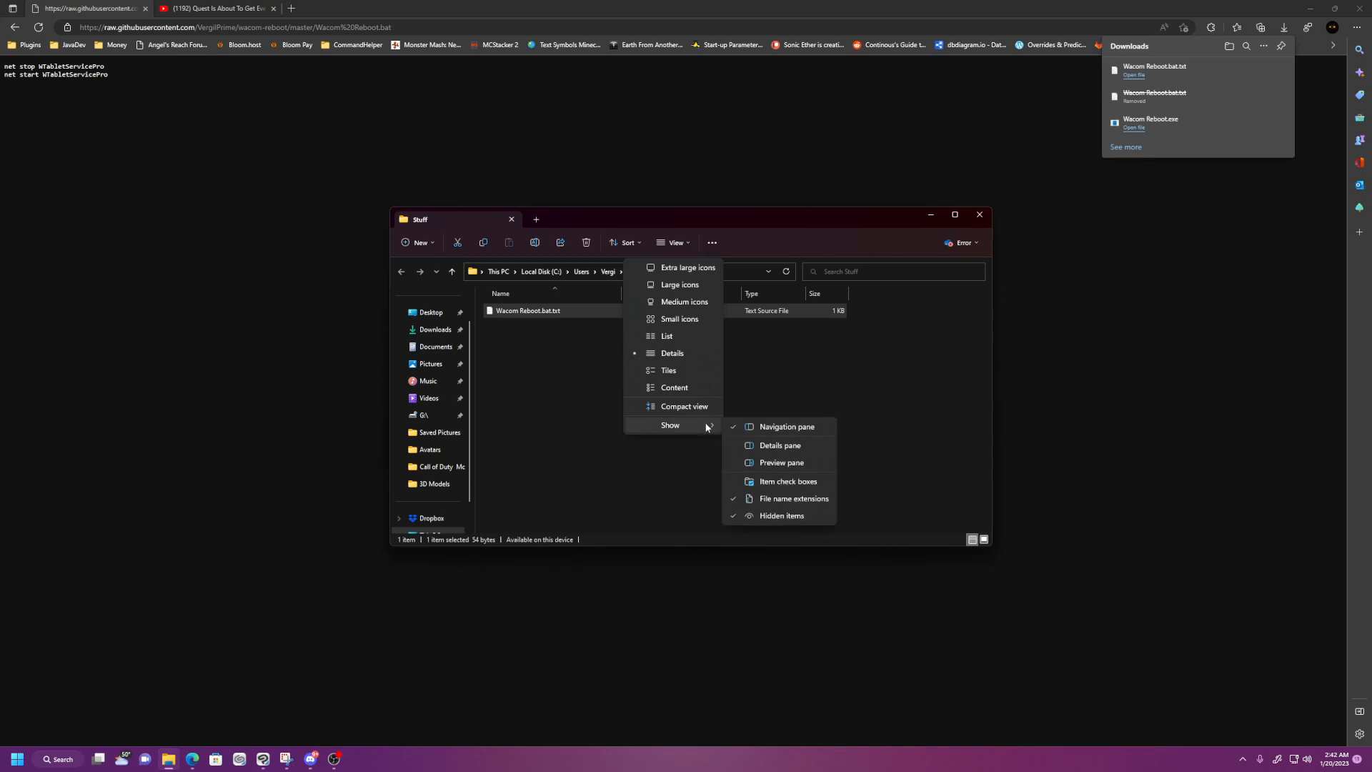
mouse_move(782, 508)
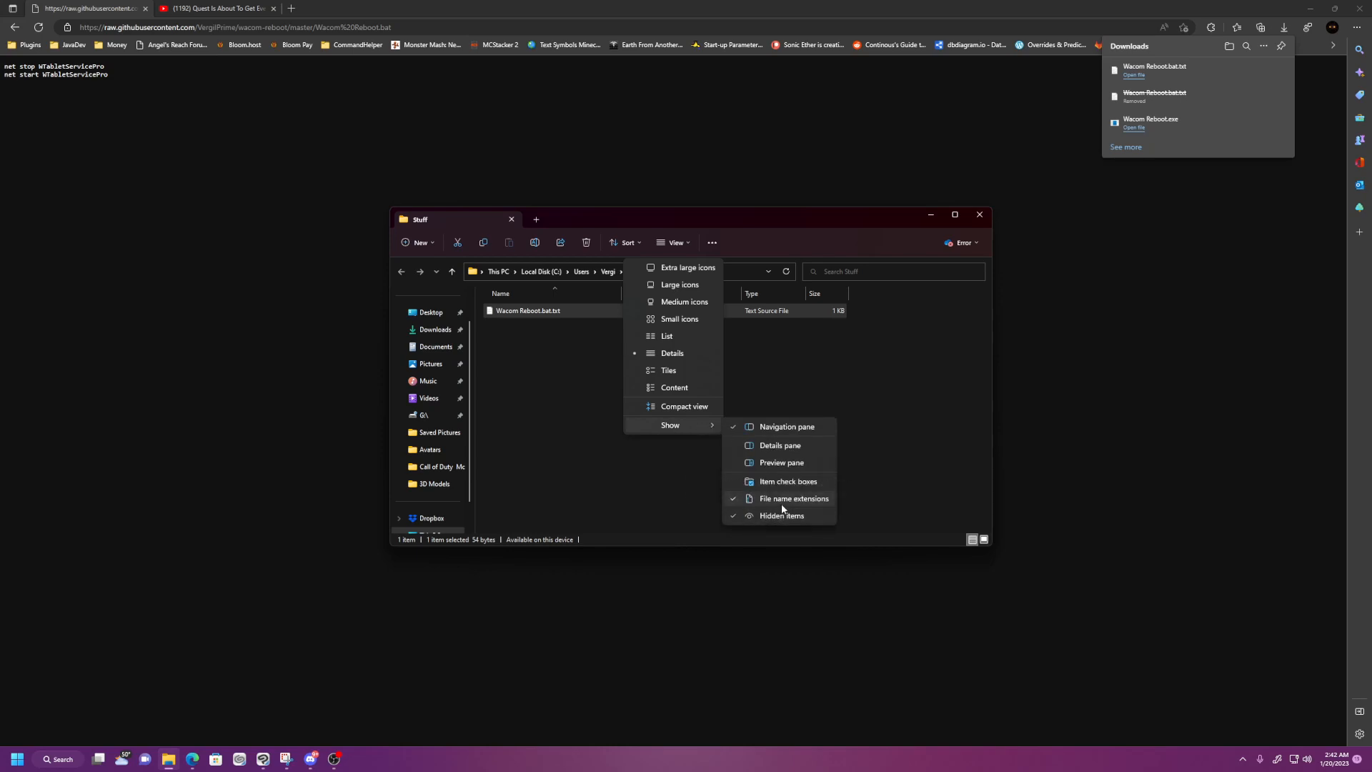
mouse_move(783, 503)
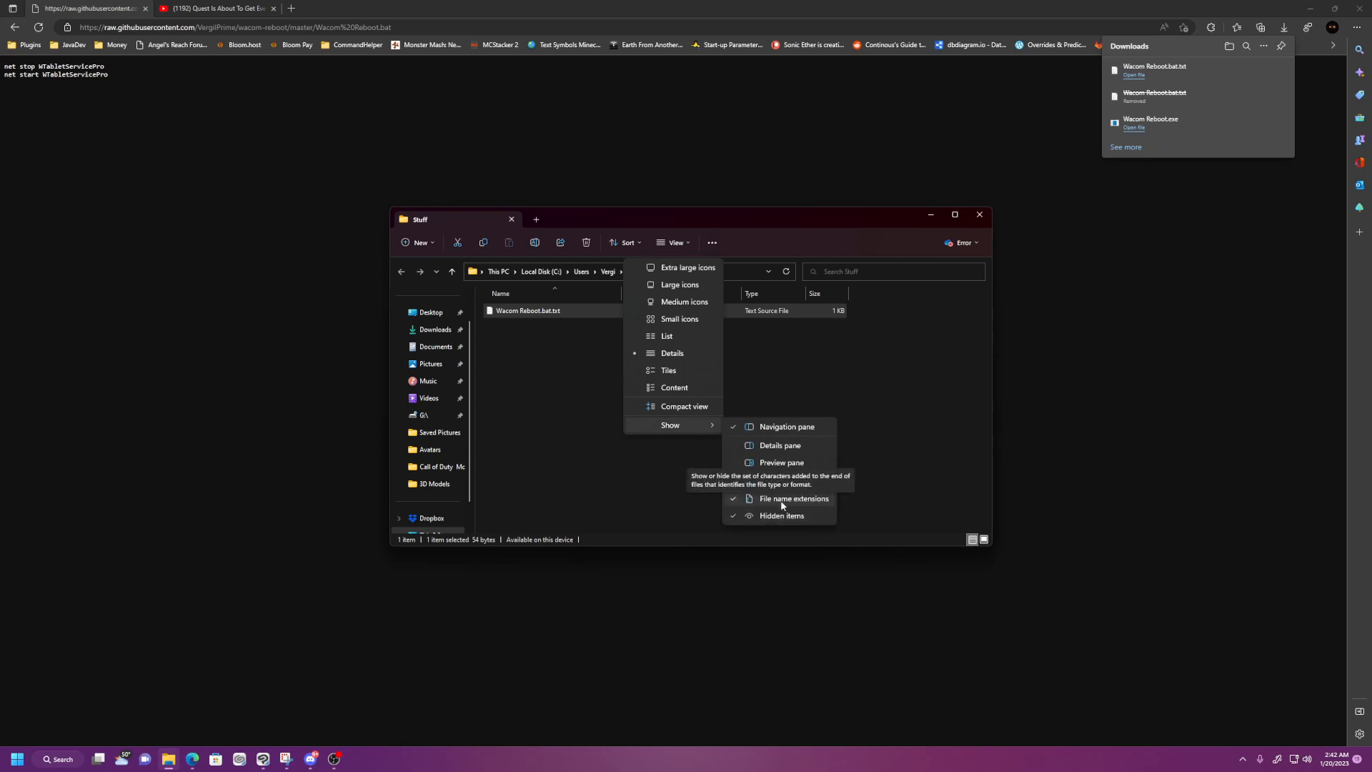
mouse_move(573, 370)
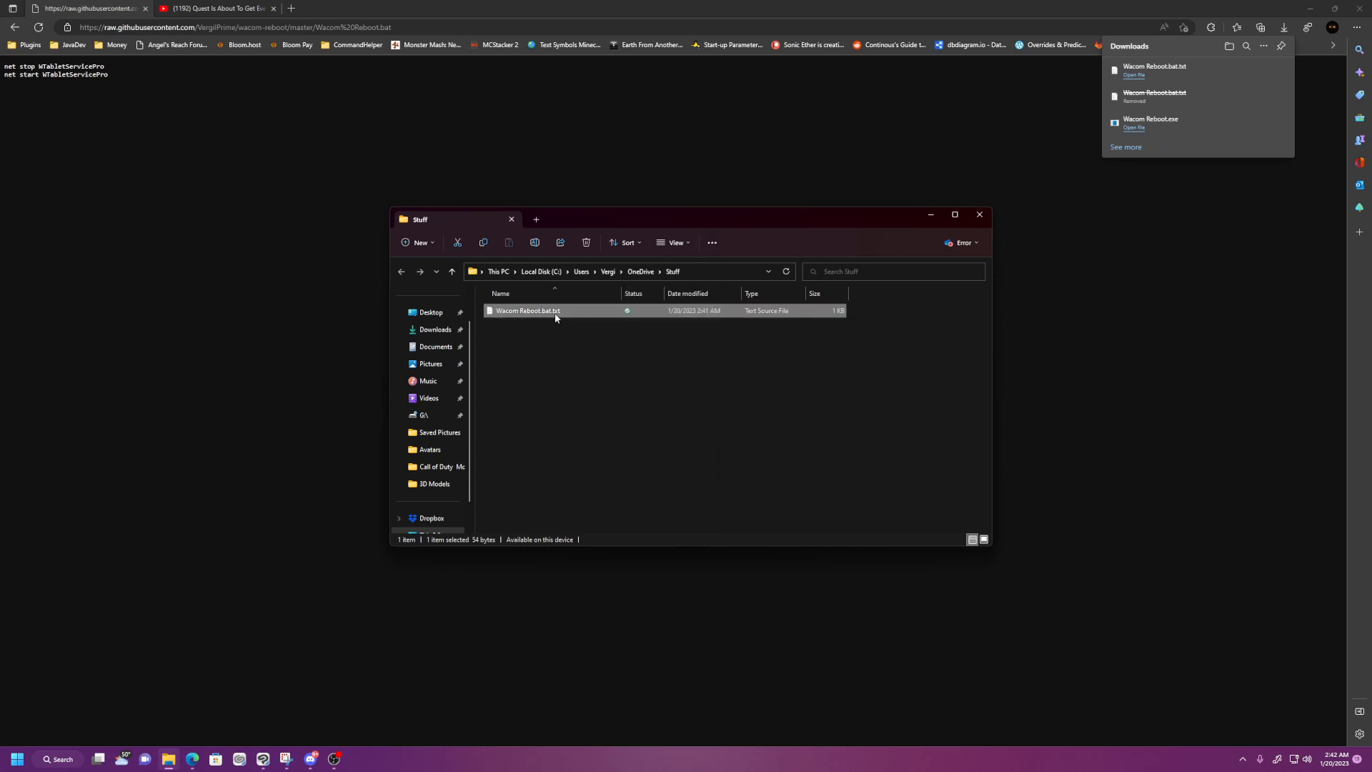
- Drop the .txt extension so the file becomes Wacom Reboot.bat, accepting the extension warning
left_click(527, 309)
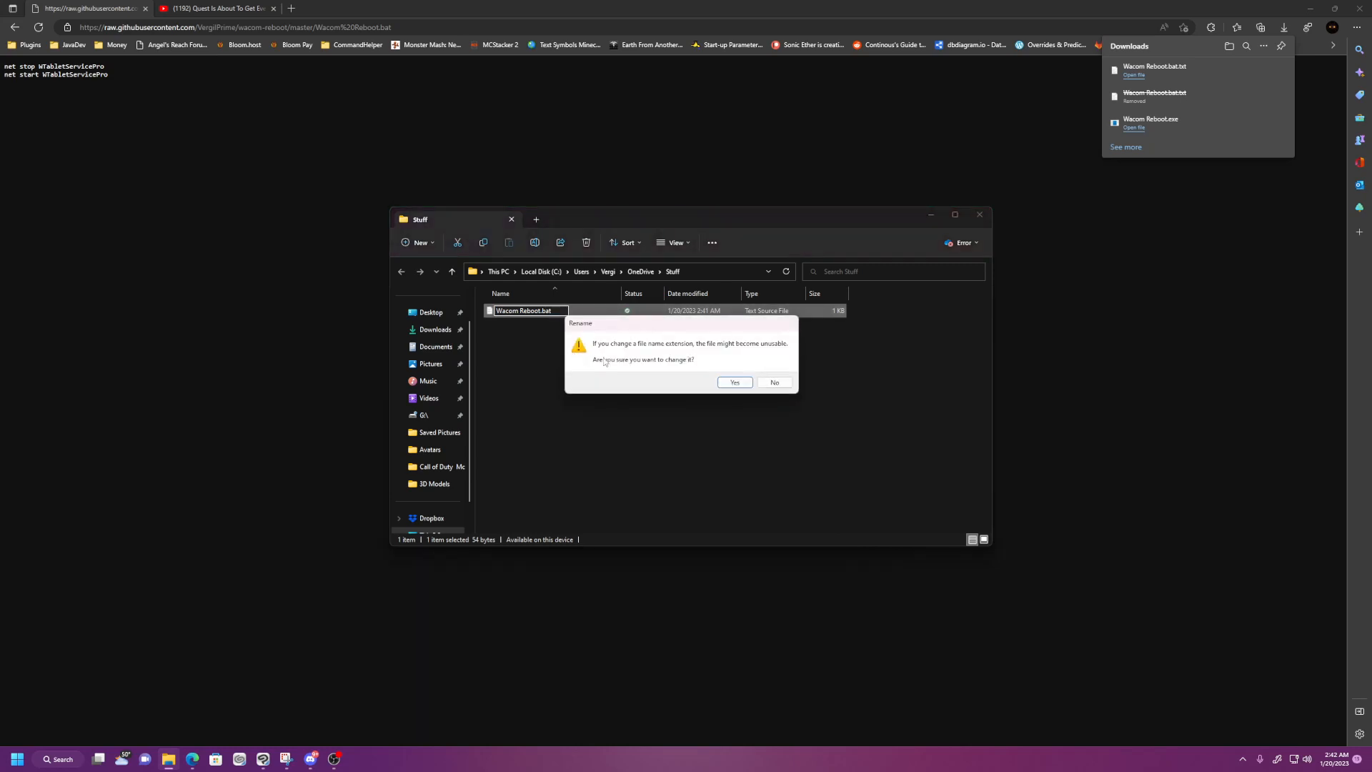
left_click(733, 382)
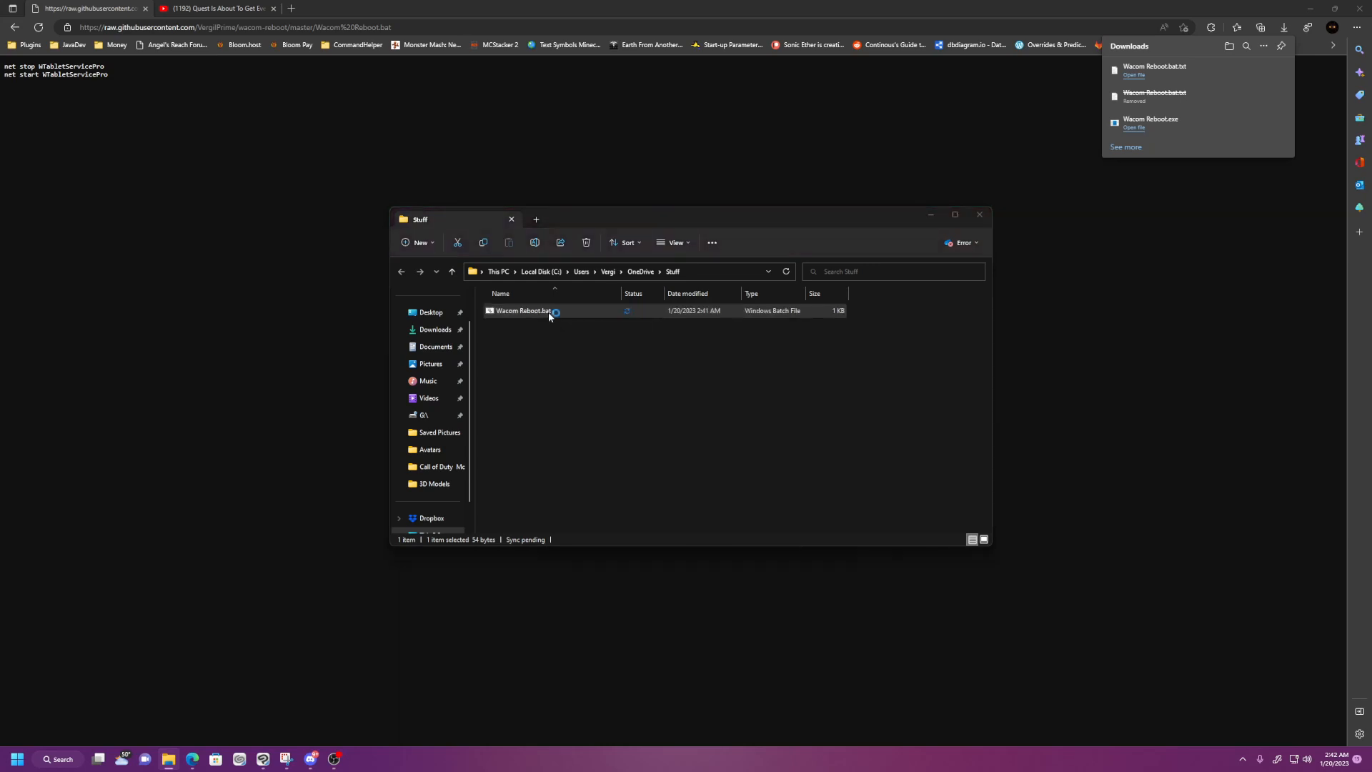
- Launch Wacom Reboot.bat and choose Run anyway past the SmartScreen warning
double_click(523, 310)
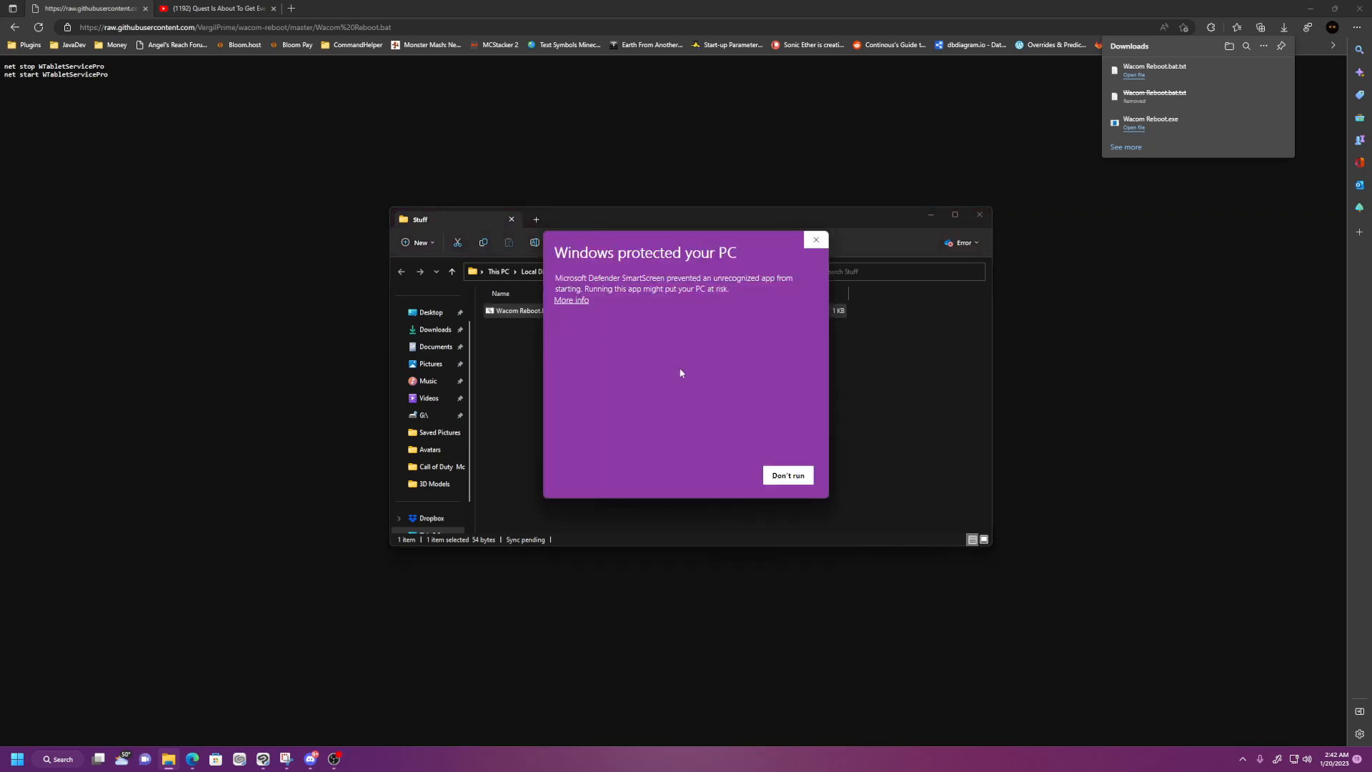
left_click(570, 300)
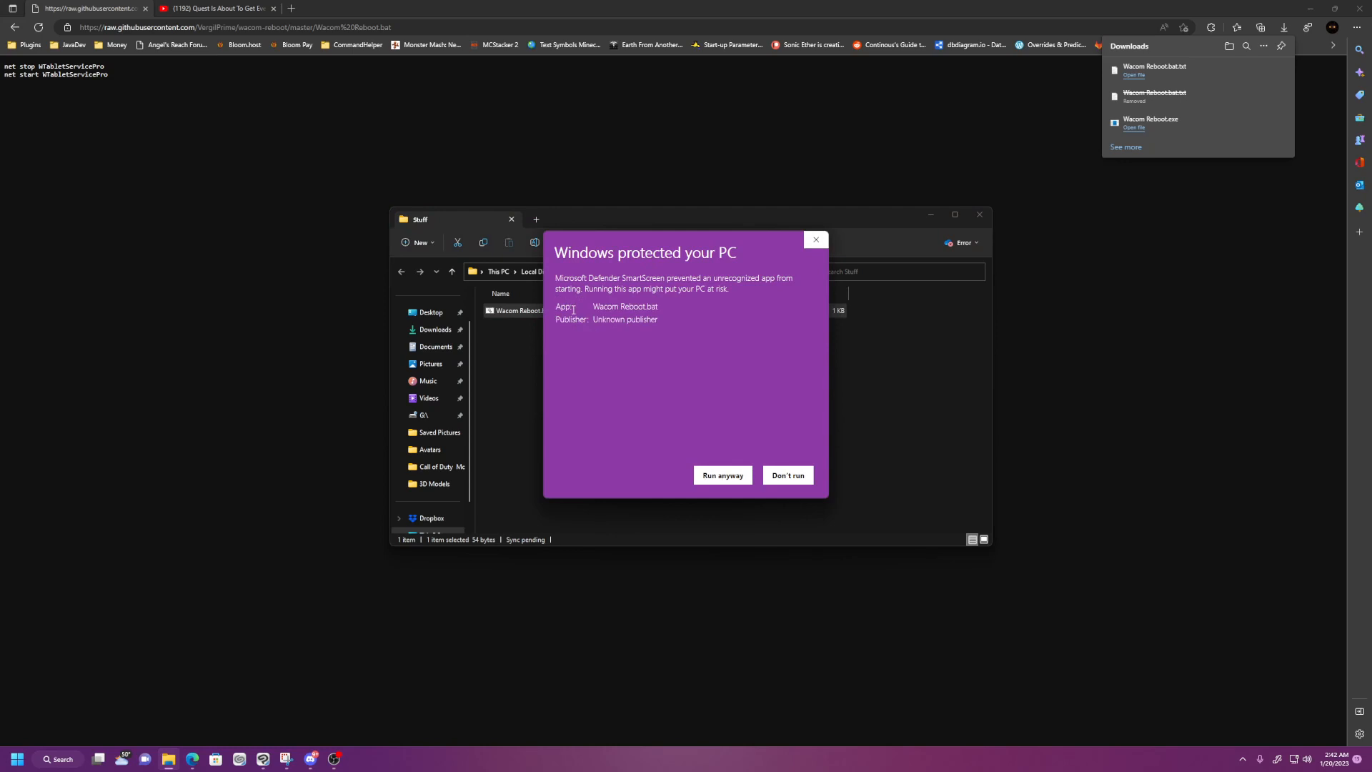
left_click(785, 475)
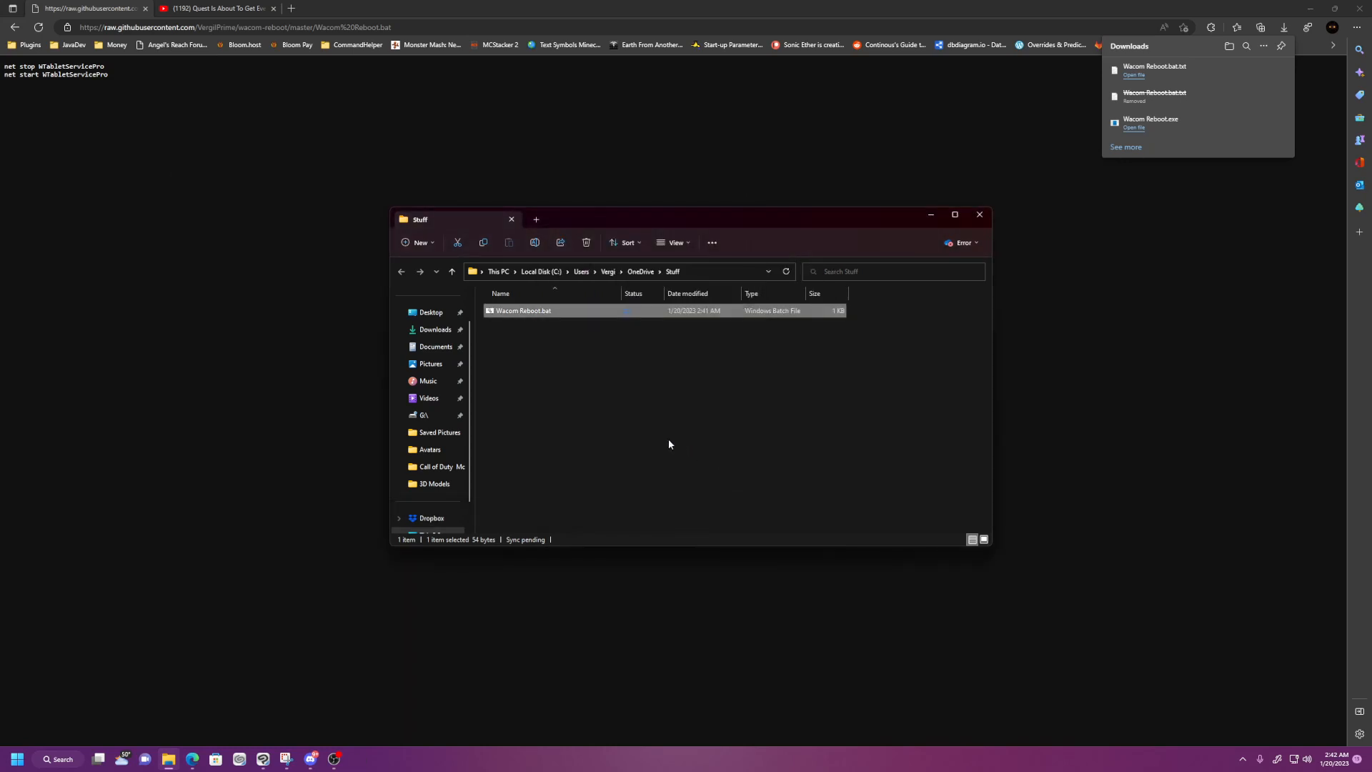
mouse_move(547, 417)
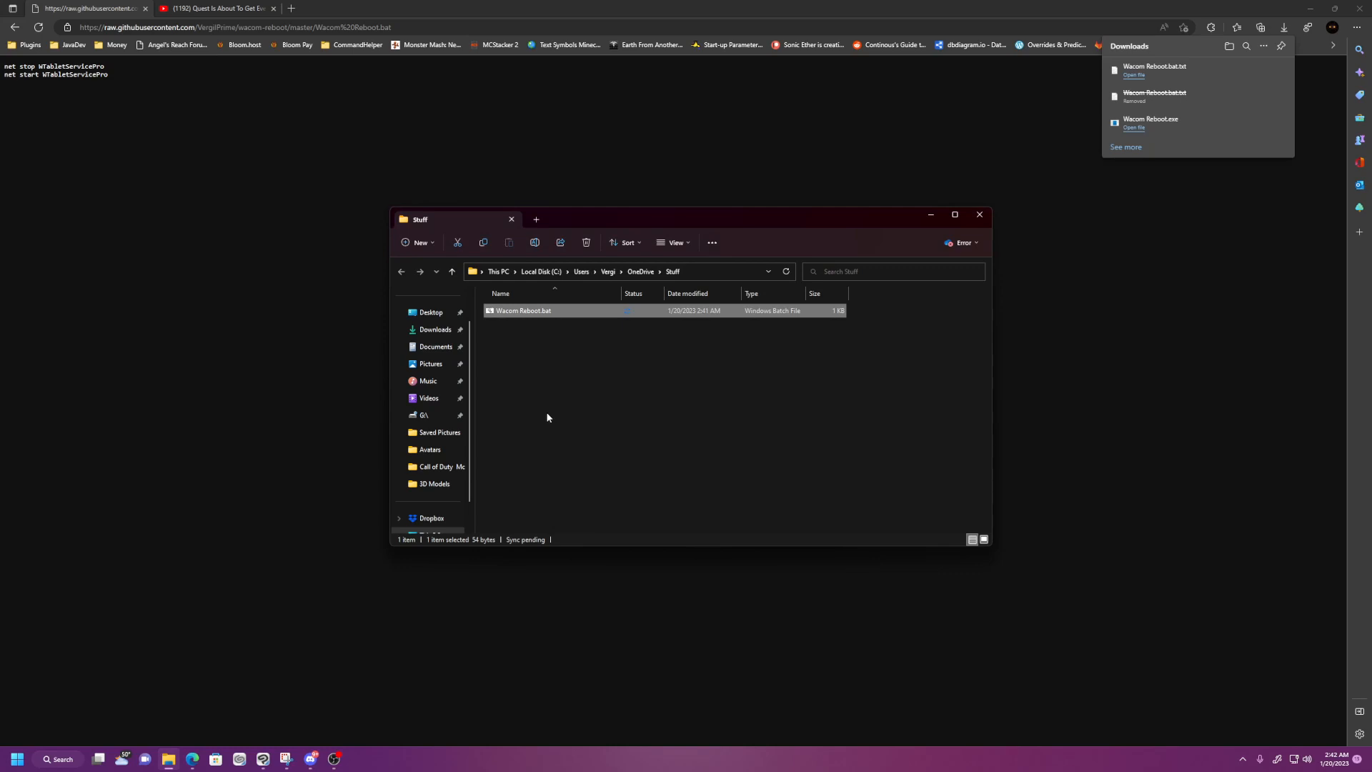
mouse_move(547, 386)
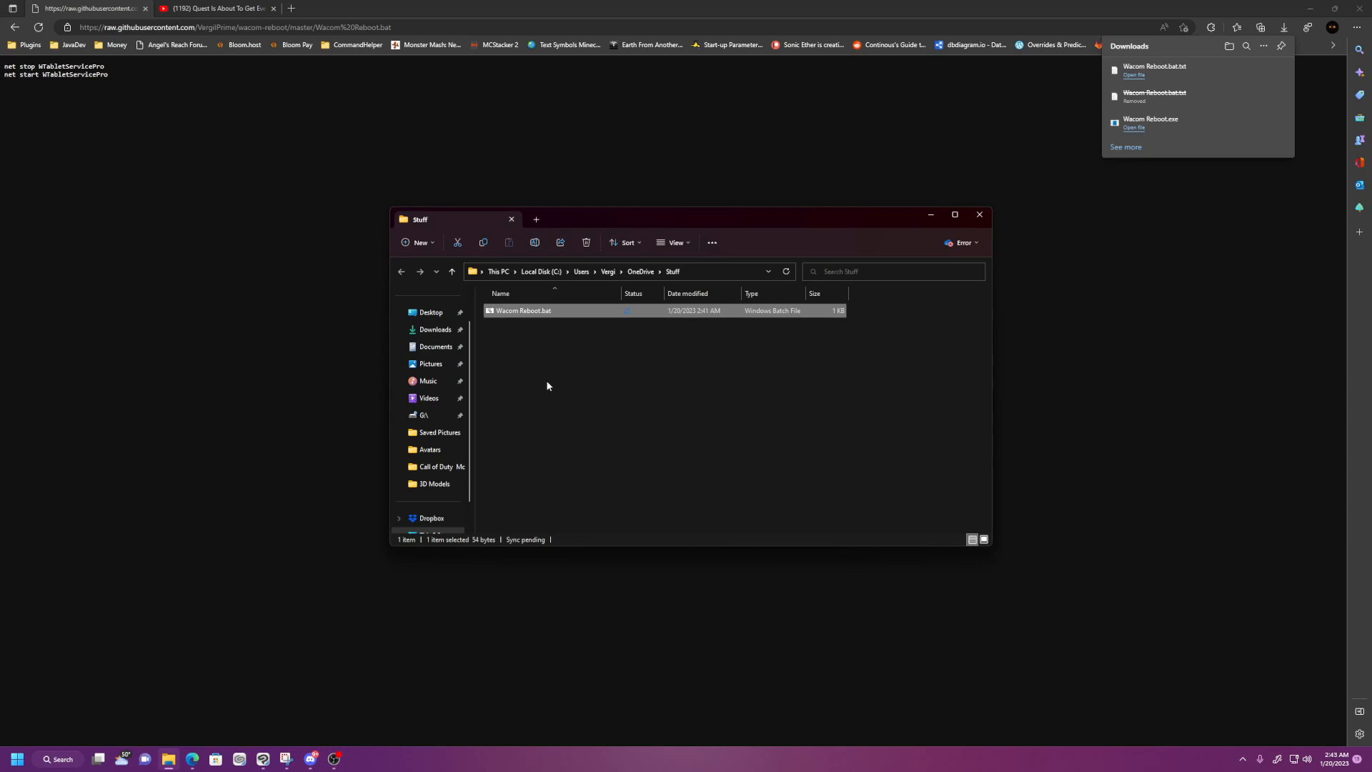